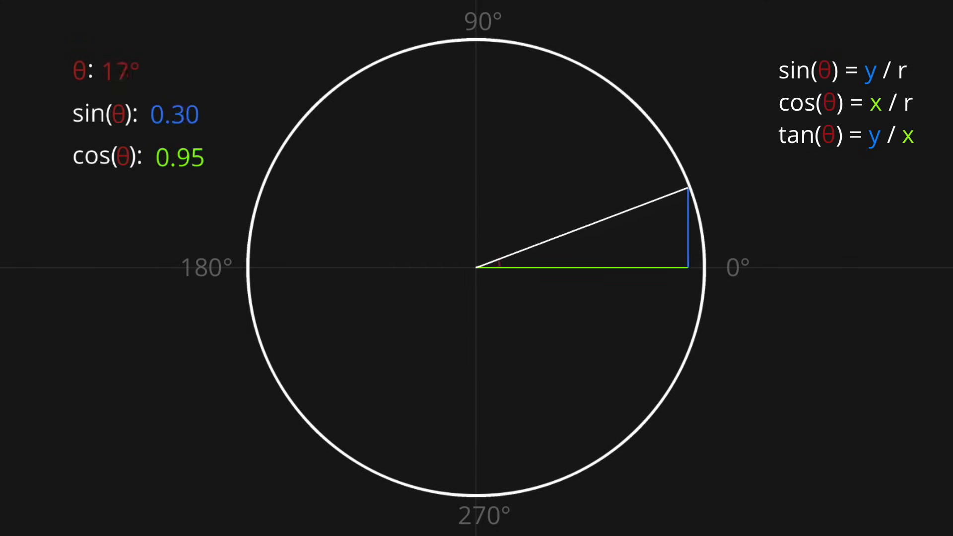
Sweep the unit-circle radius to 90°, where sin reads 1.00 and cos nears zero.
left_click_drag(687, 188, 465, 40)
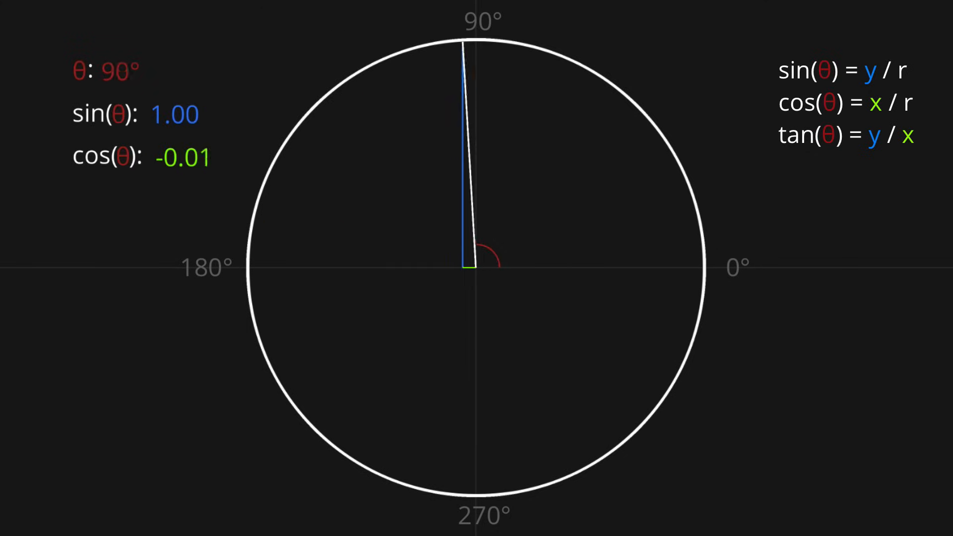
left_click_drag(465, 39, 258, 211)
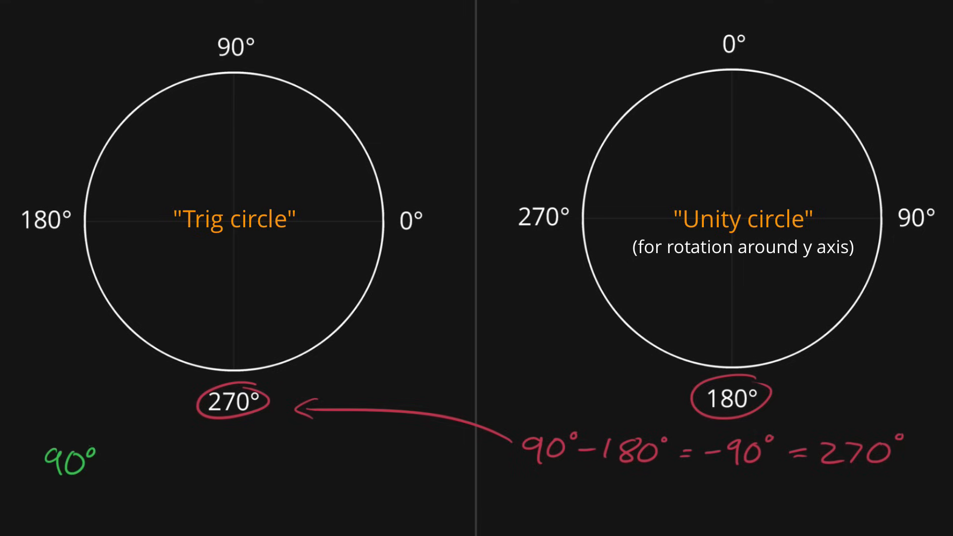
Write the angle conversions '-270° =' and '-180° =' on the Trig vs Unity circle slide.
type("-270° =")
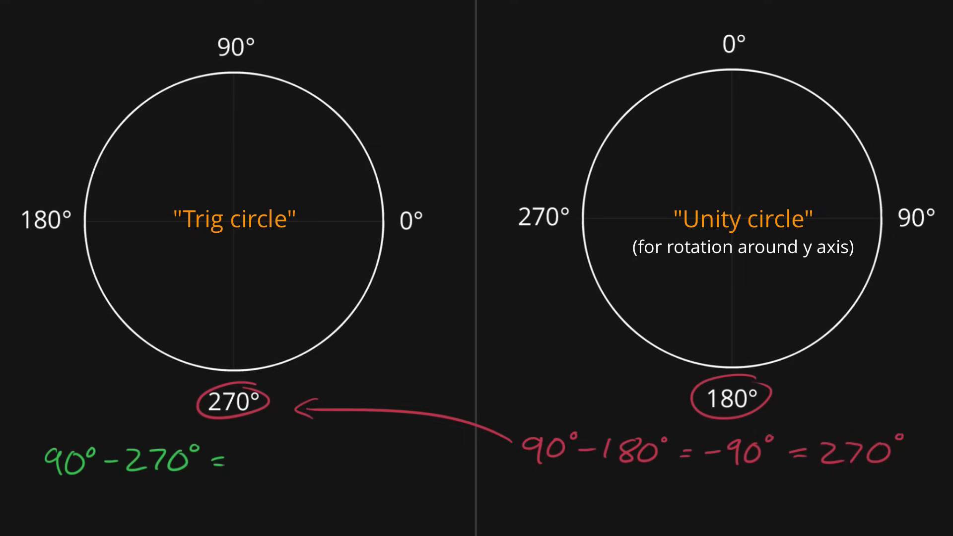
type("-180° =")
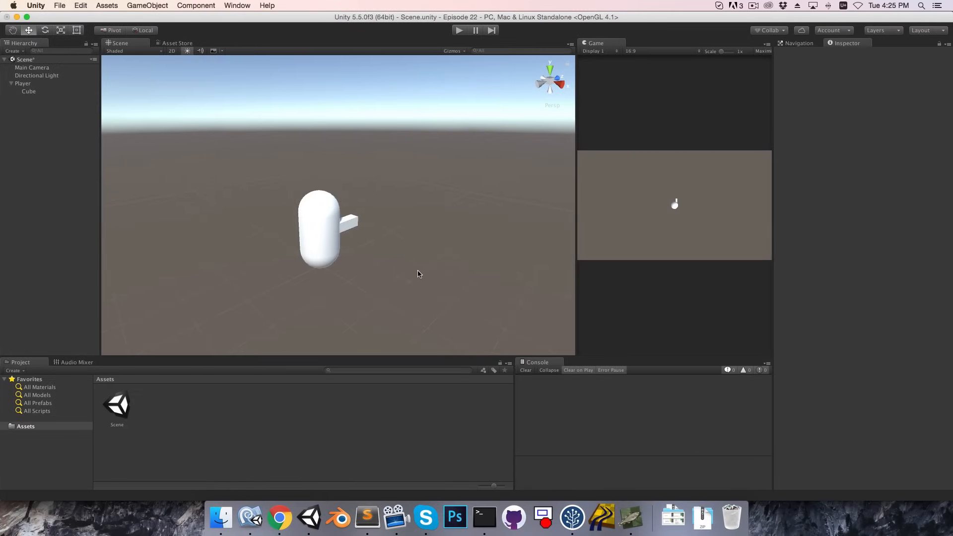
mouse_move(30, 84)
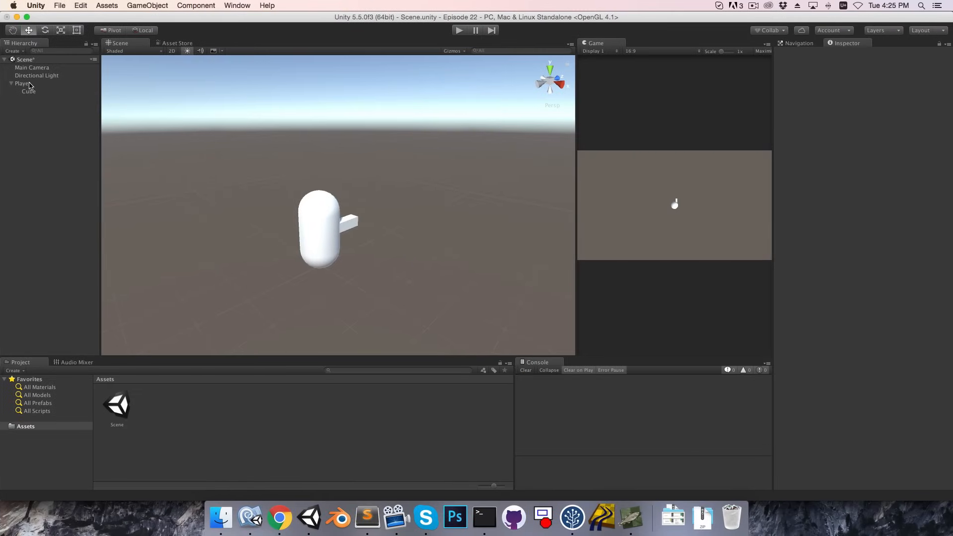
Create the TrigTest C# script in Assets and attach it to Player.
left_click(23, 83)
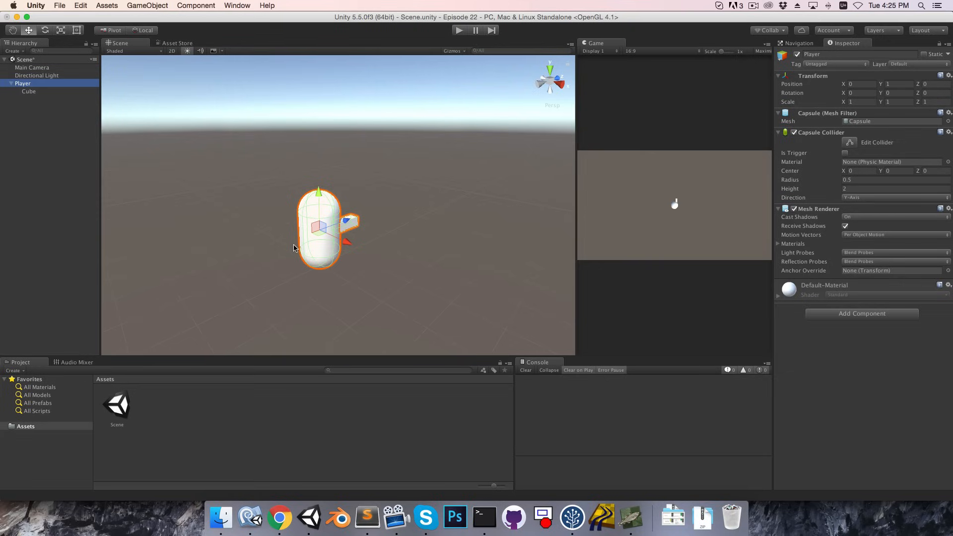
left_click(29, 91)
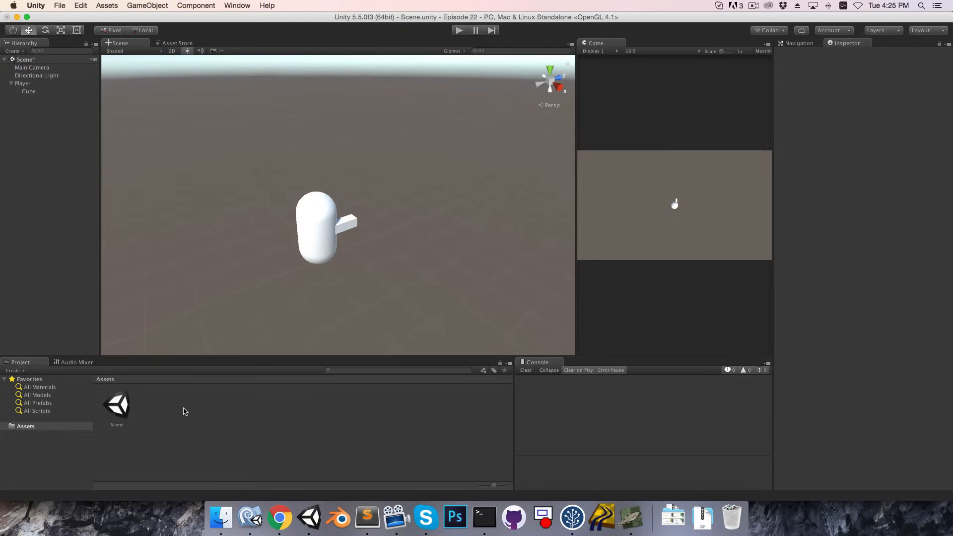
right_click(184, 411)
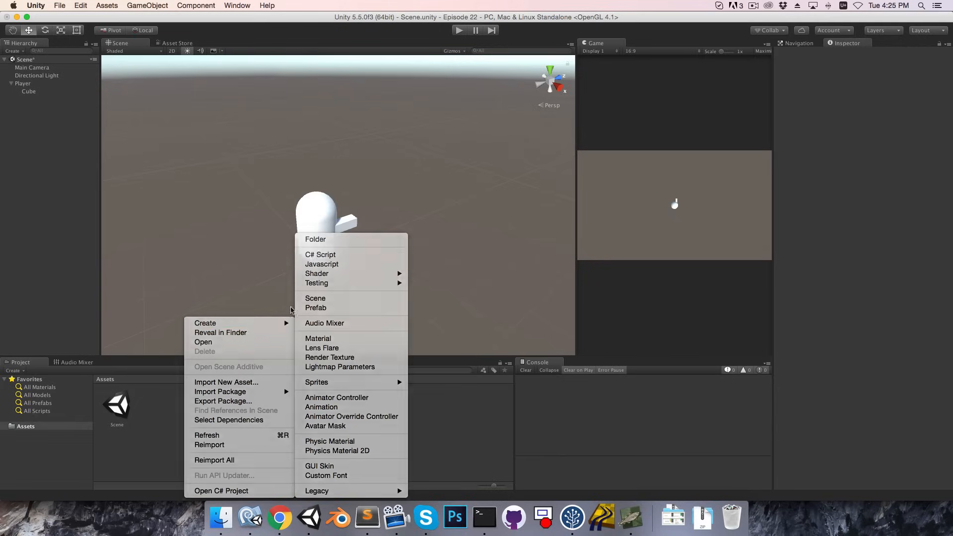
left_click(320, 254)
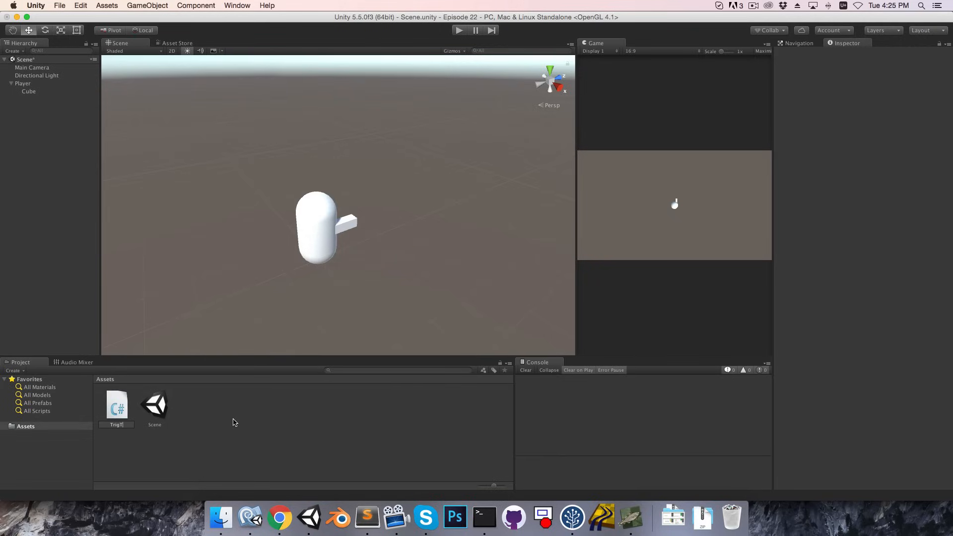
left_click(154, 404)
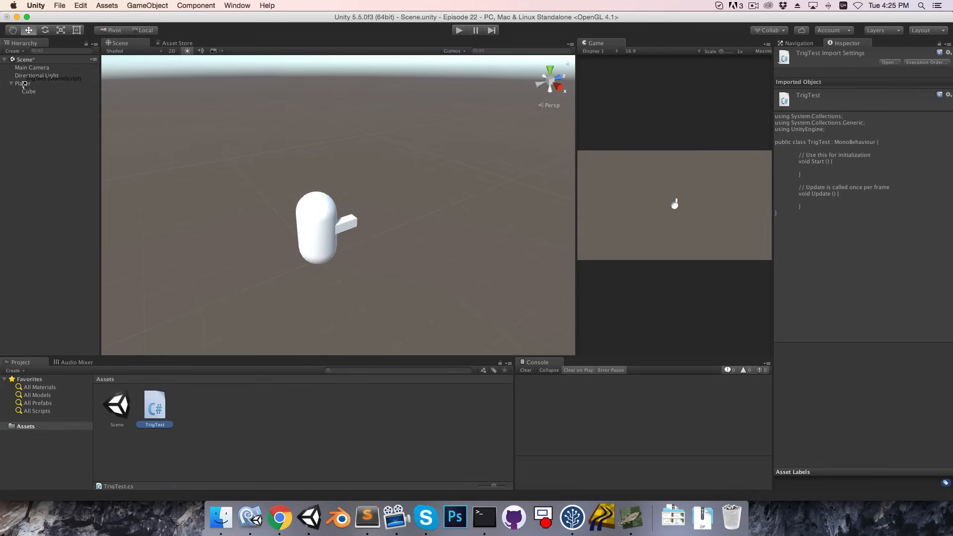
left_click(23, 83)
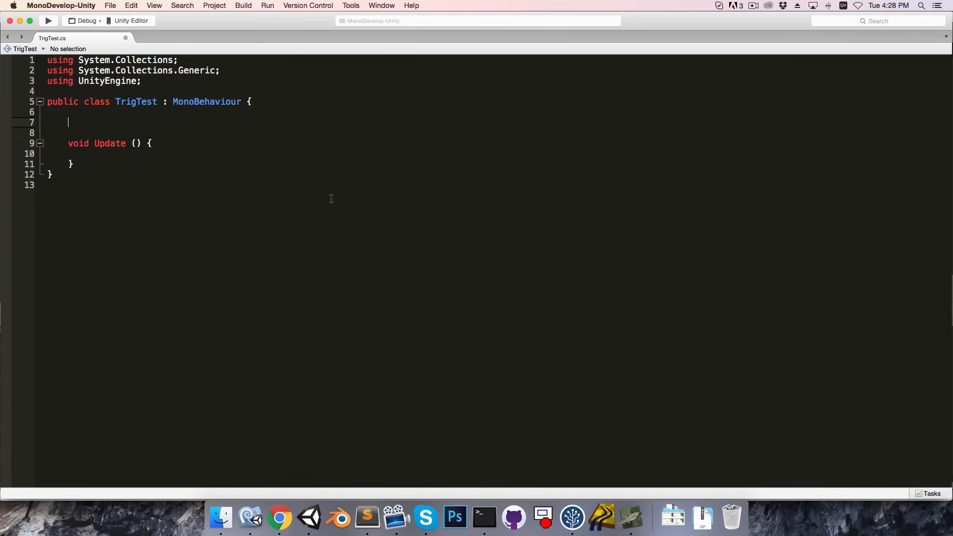
Declare 'public float angleInDegrees;' in TrigTest and start a Vector3 line inside Update.
type("public flo")
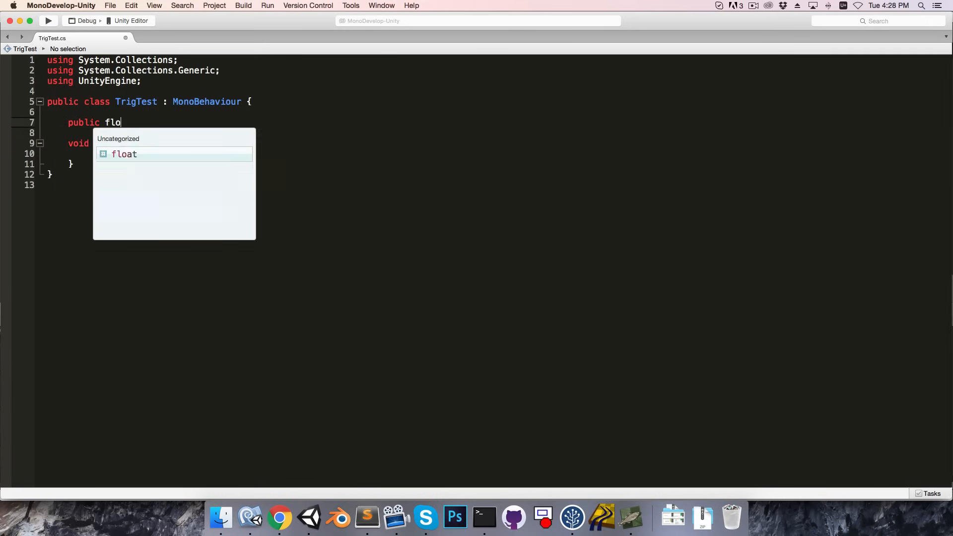
type("at angleInDe")
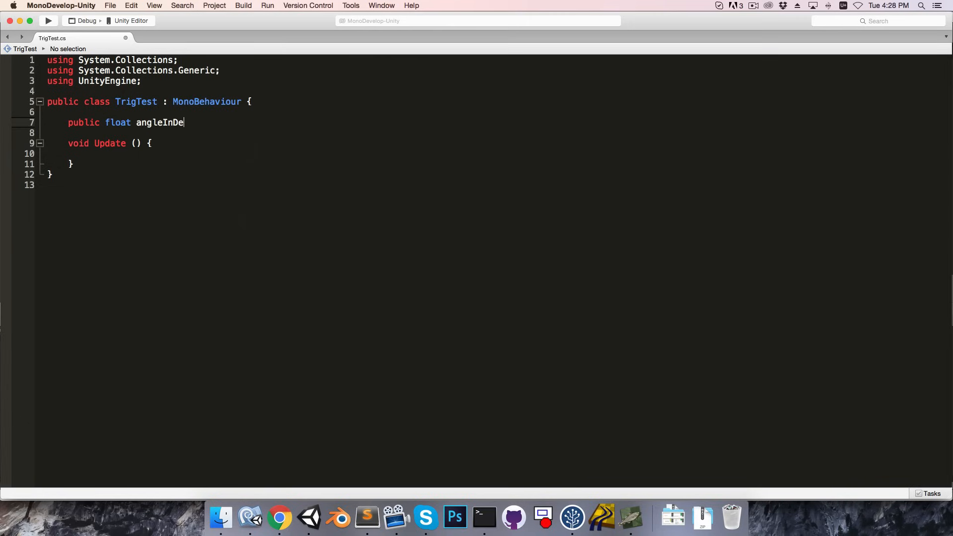
type("grees;")
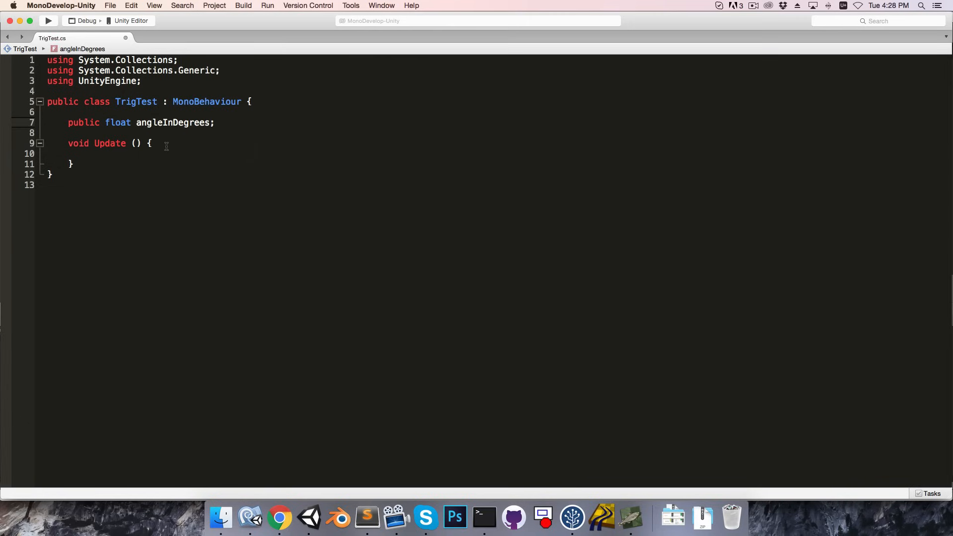
key("enter")
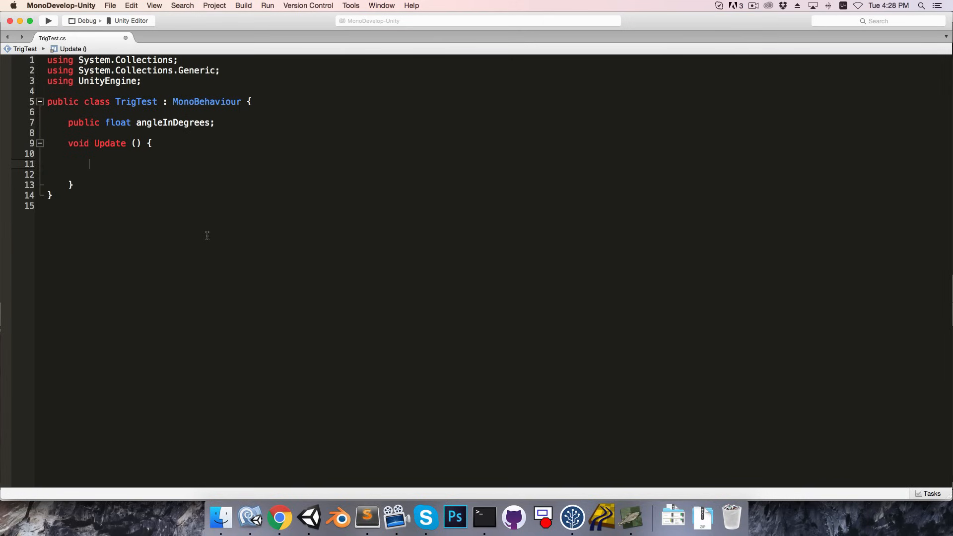
type("Vector3")
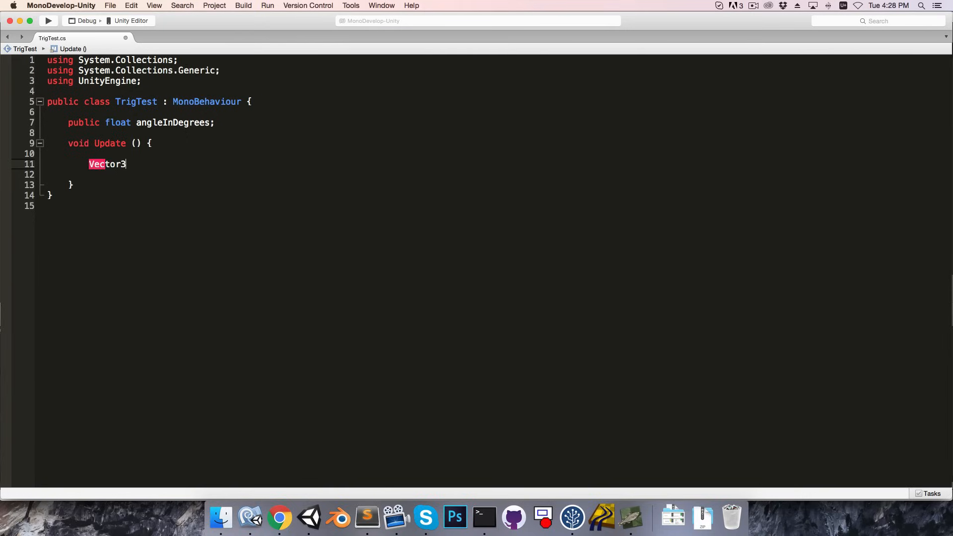
Type 'Vector3 direction = new Vector3(Mathf.Cos(angleInDegrees' inside Update.
type("directio")
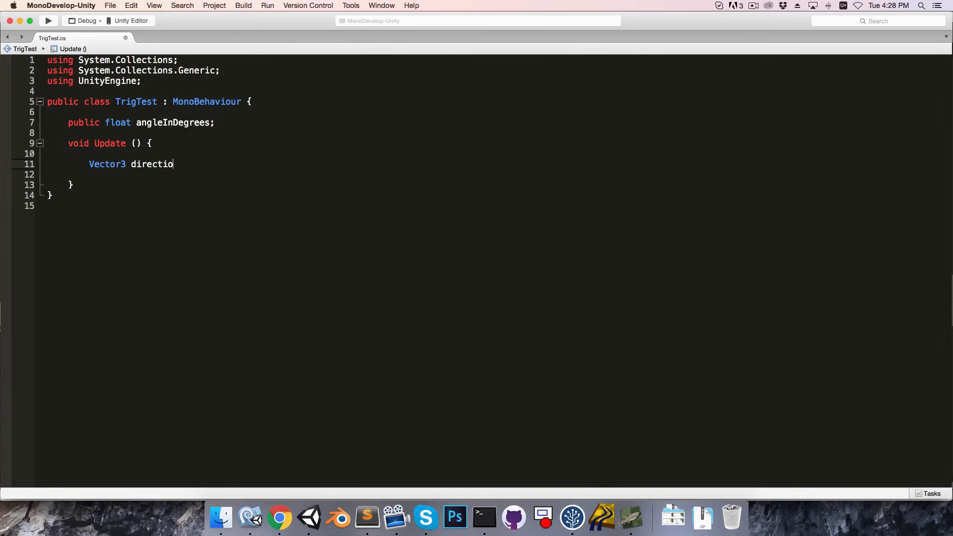
type("n = new Vector3(")
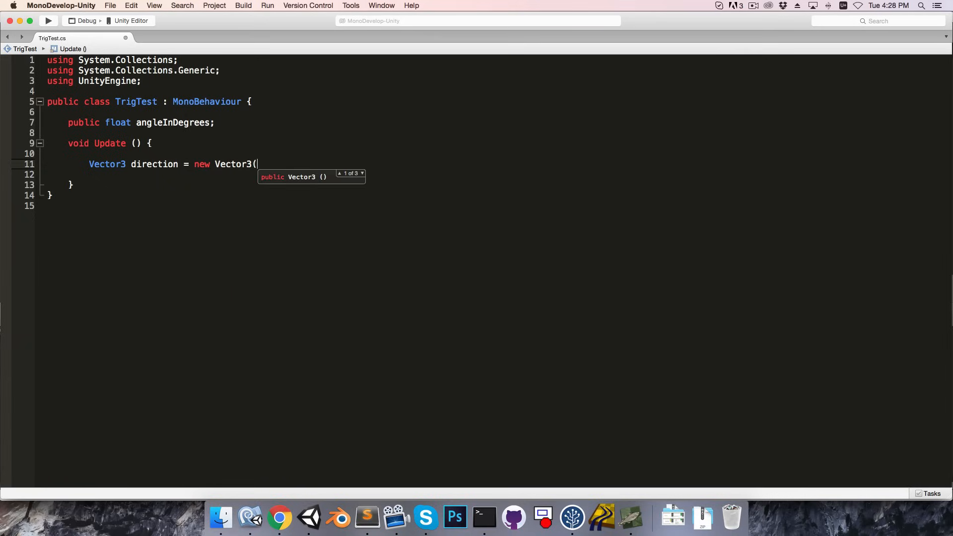
type("Mathf")
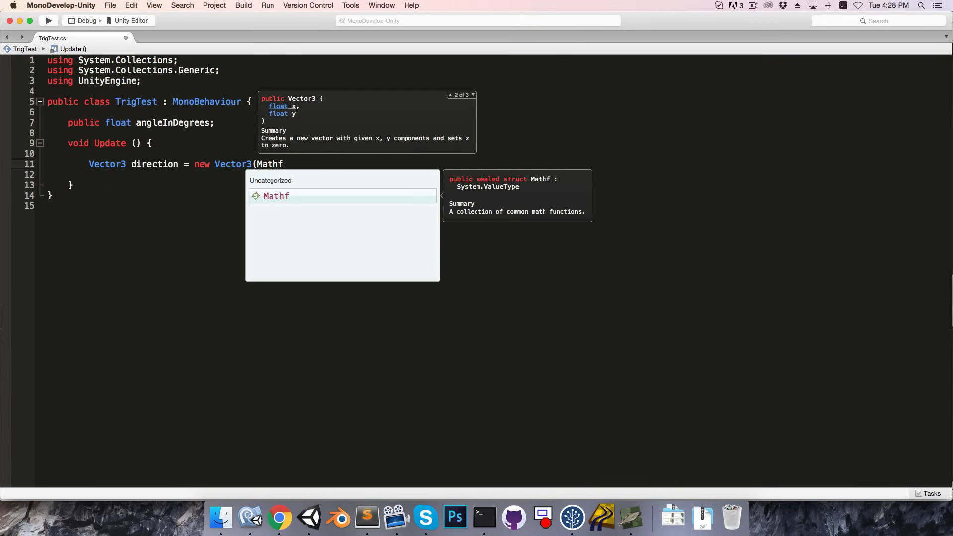
type(".Cos(")
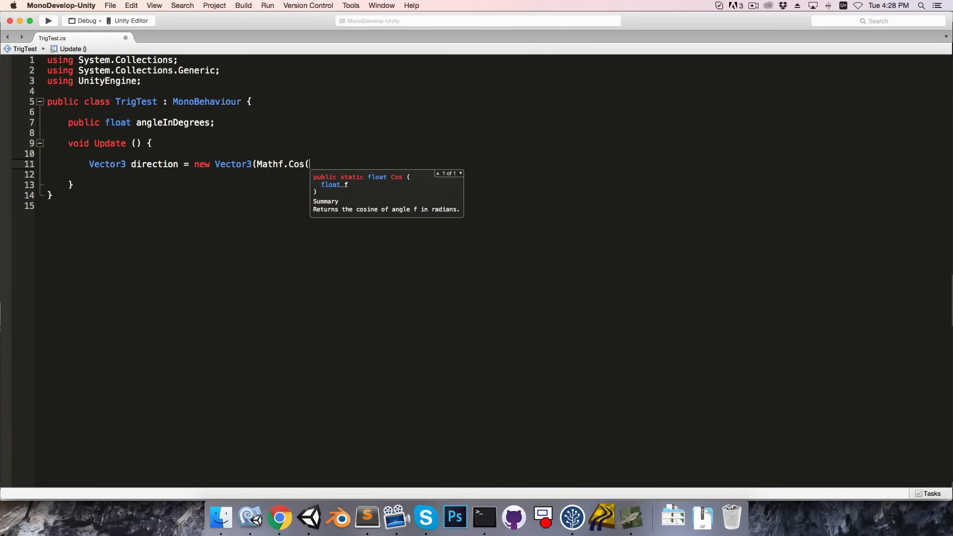
type("angleInDegrees")
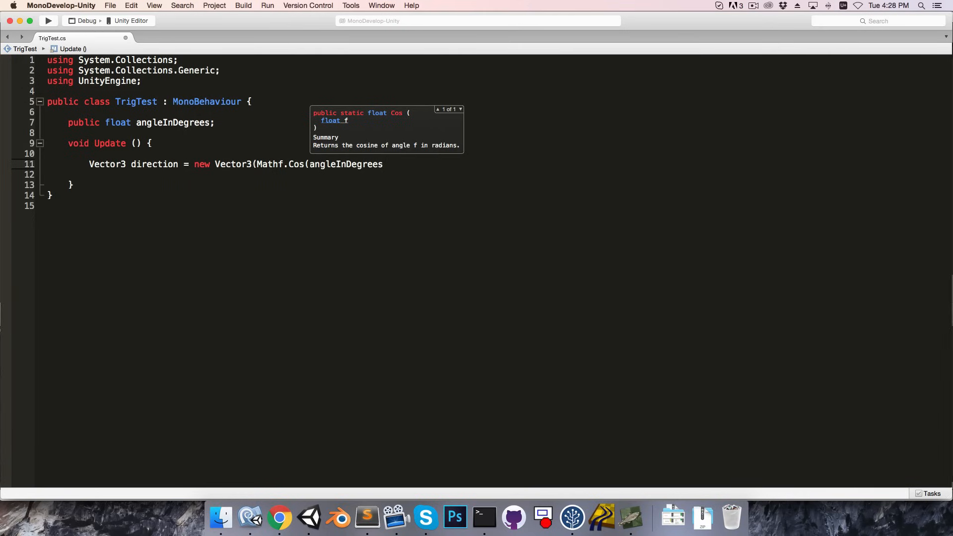
Multiply angleInDegrees by Mathf.PI/180, then switch to the Mathf.Deg2Rad constant inside Mathf.Cos.
type("* M")
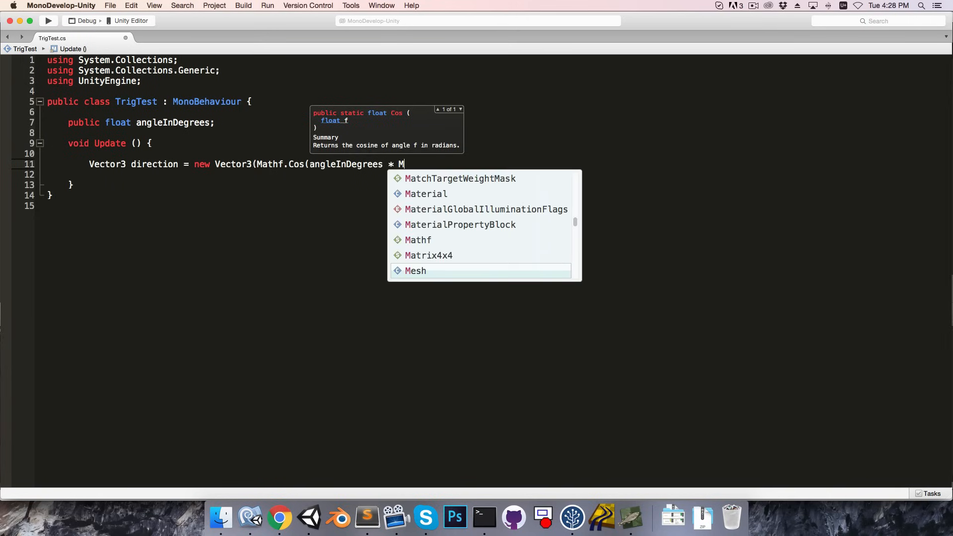
type("athf.PI/")
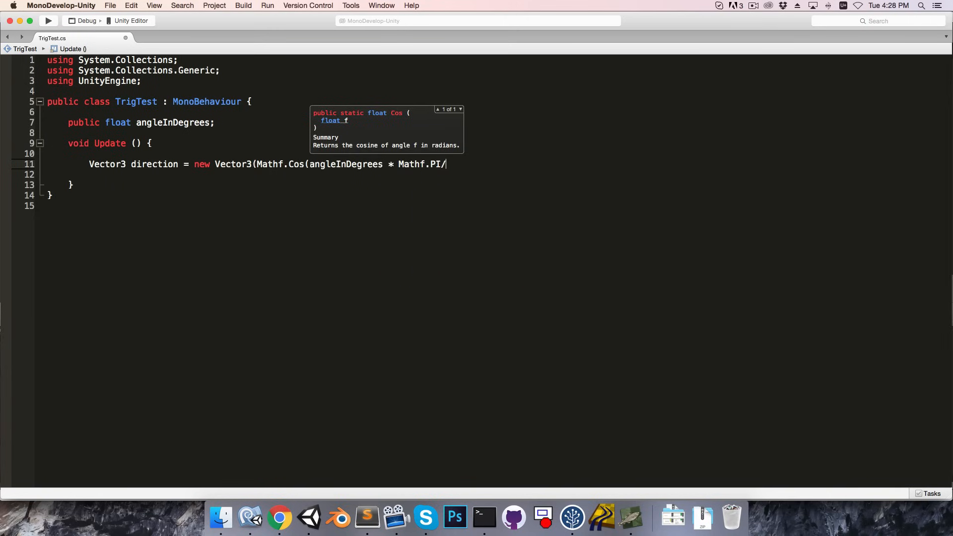
type("180")
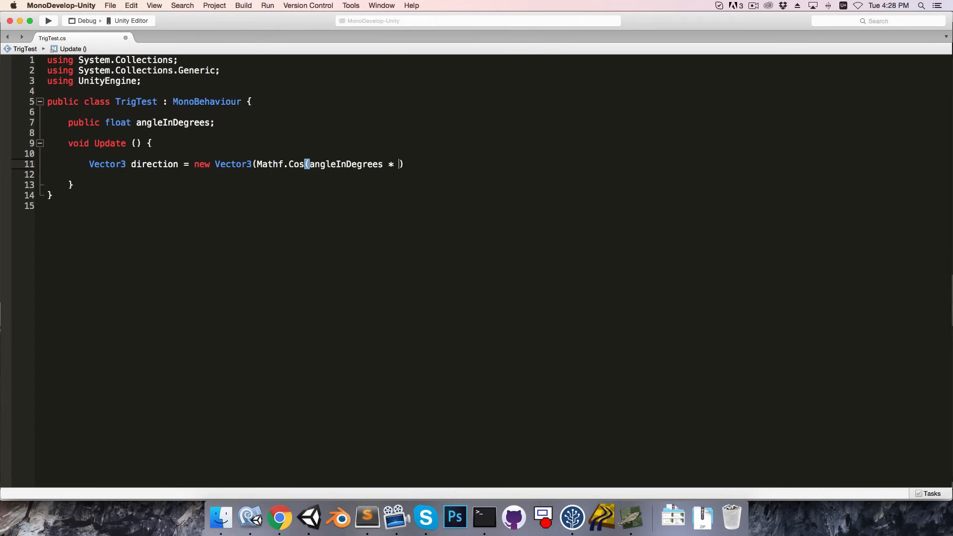
type("Mathf")
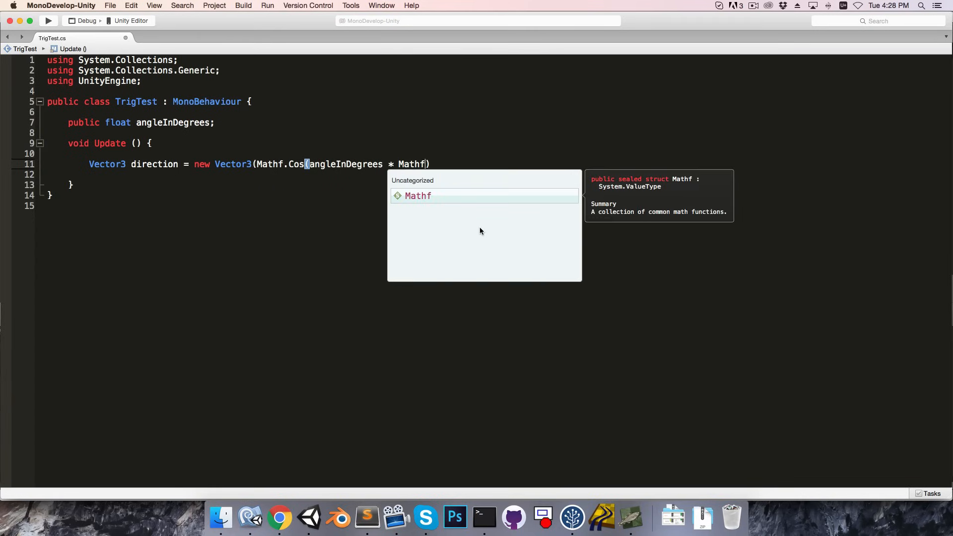
type(".de")
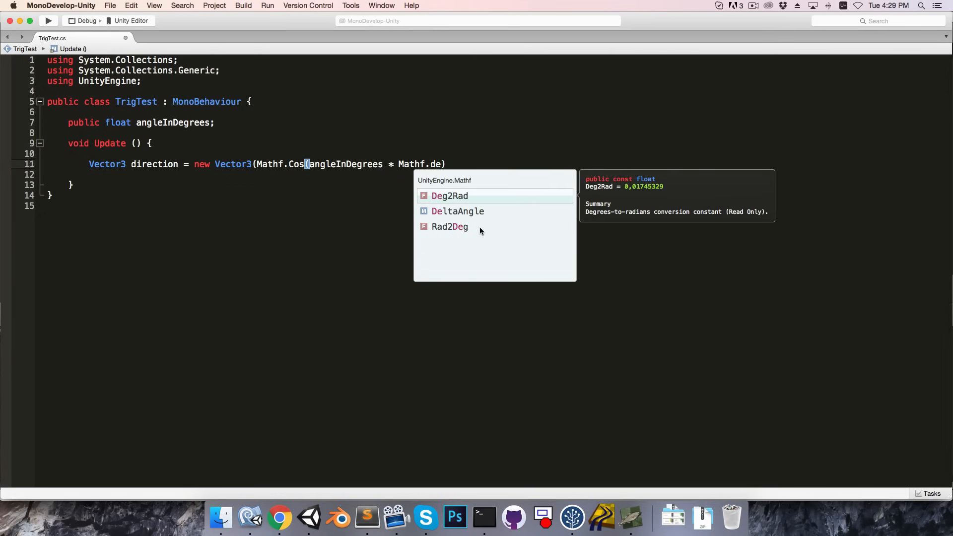
mouse_move(642, 184)
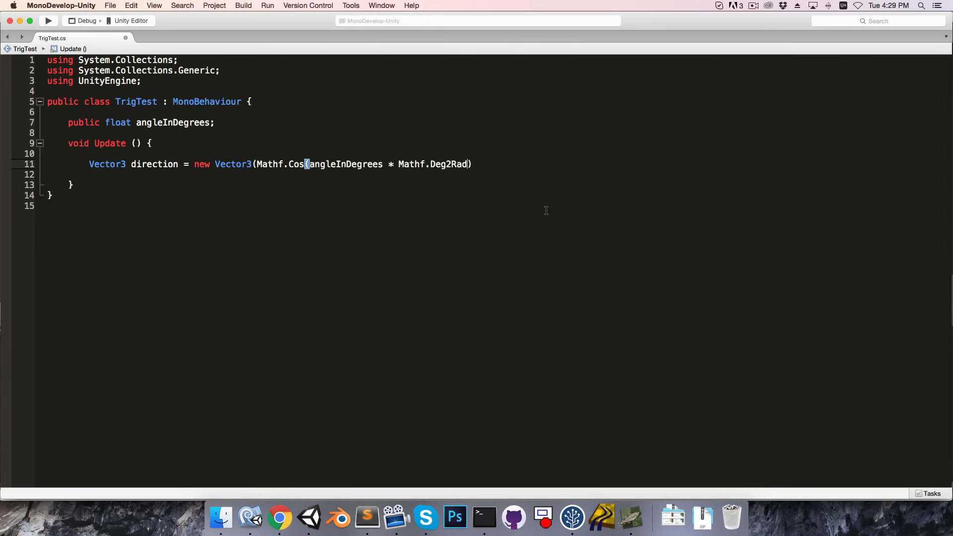
Finish the direction vector with y 0 and z Mathf.Sin(angleInDegrees * Mathf.Deg2Rad).
type(",0")
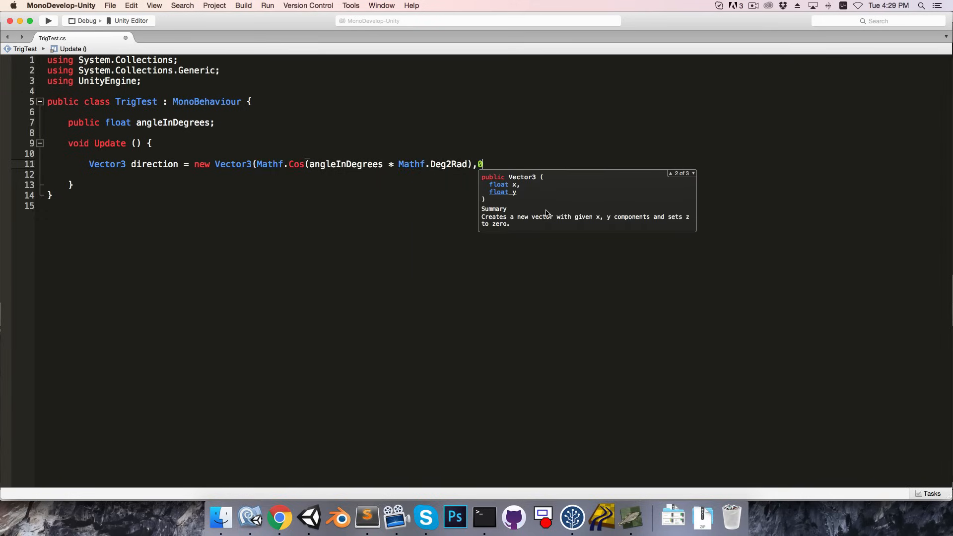
type(",")
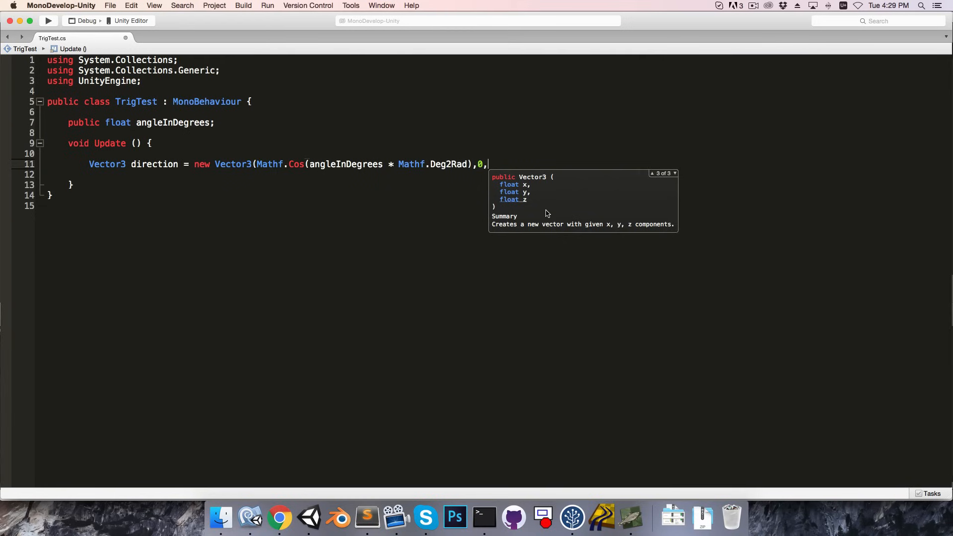
type("Mathf.s")
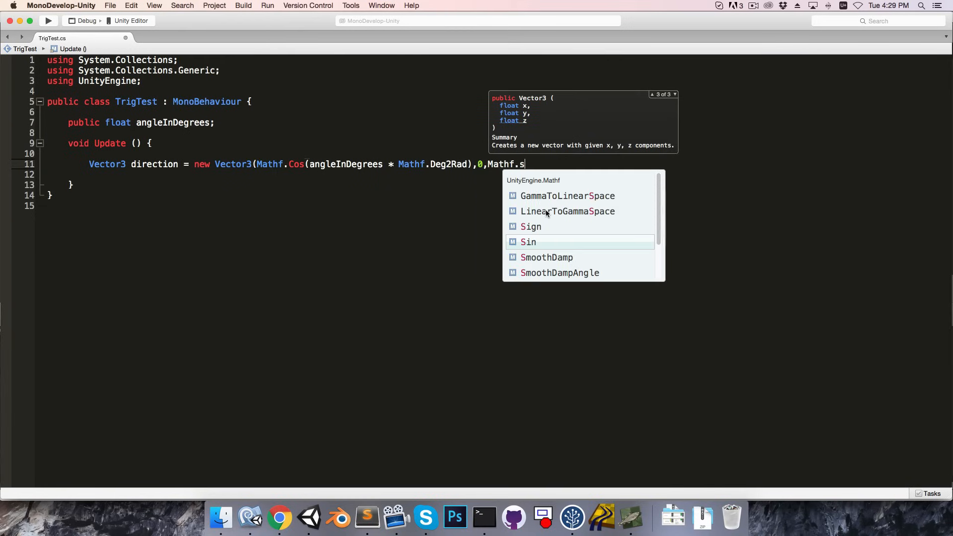
type("in(angleInDegrees *")
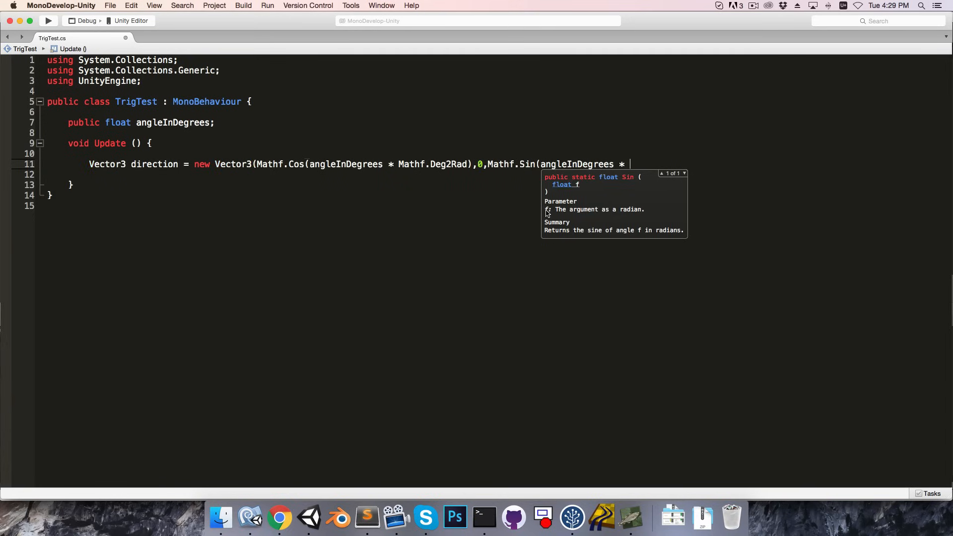
type("Mathf.de")
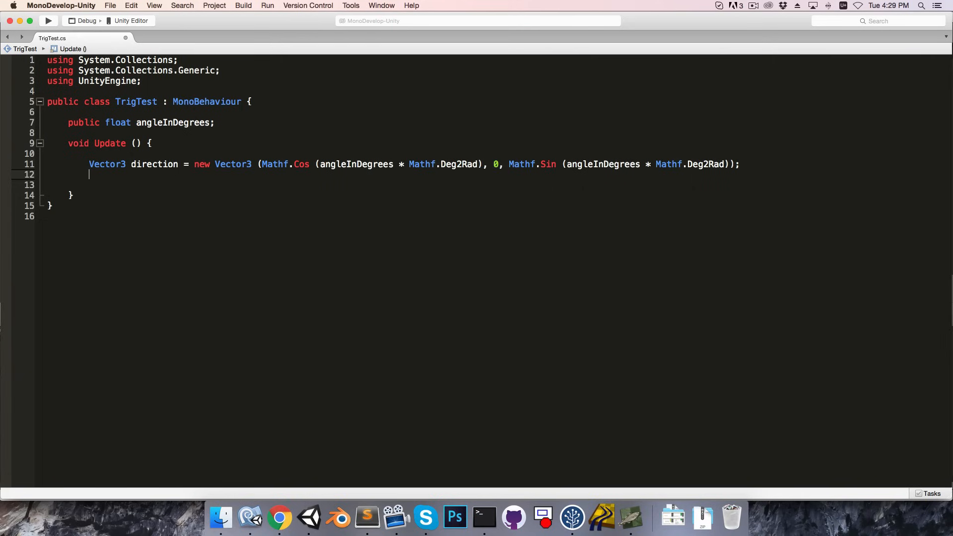
Add Debug.DrawRay(transform.position, direction * 3, Color.green) to Update.
type("Debug.dra")
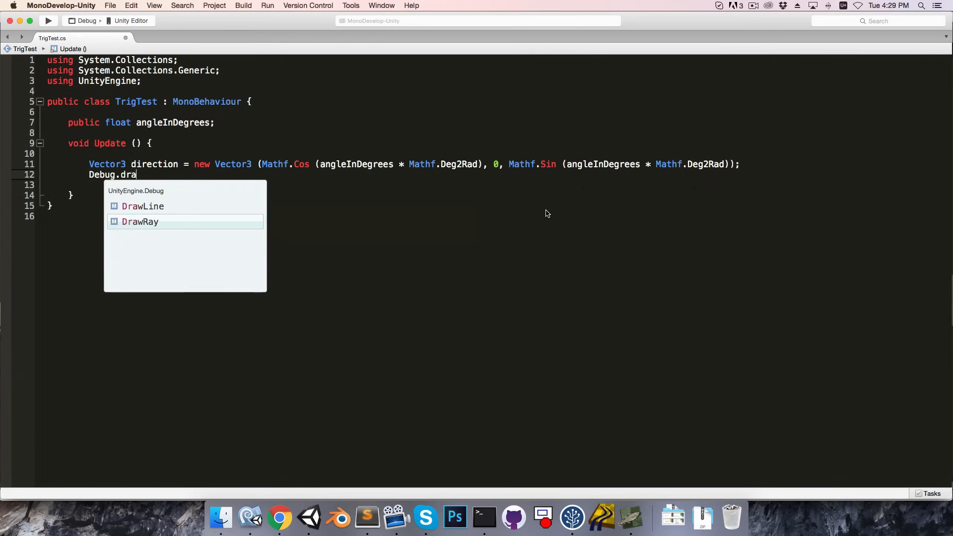
type("wRay(transform.position,")
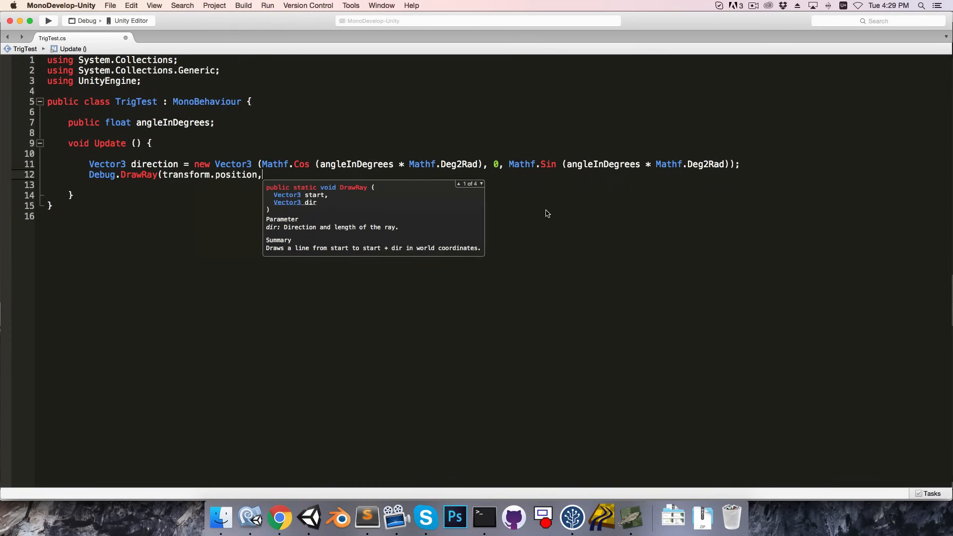
type("direction *")
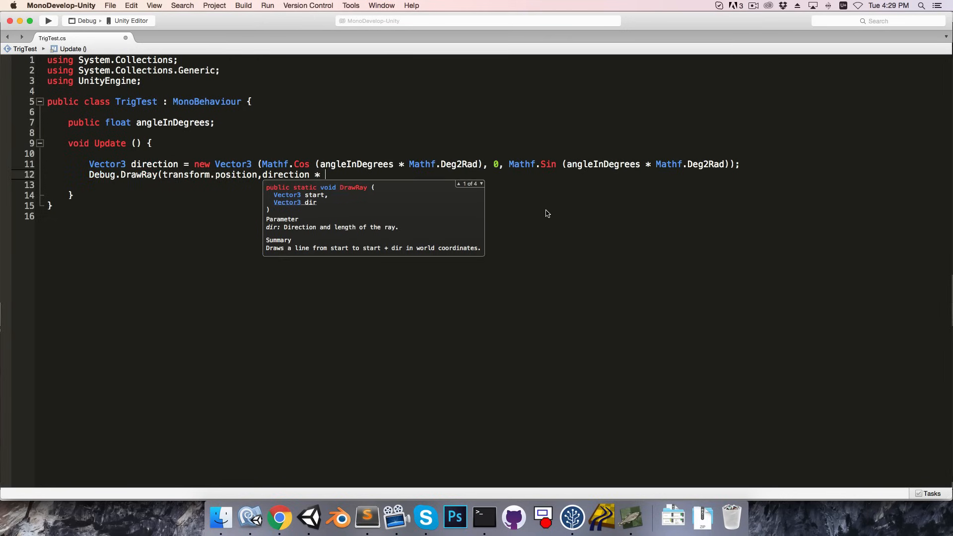
type("3,")
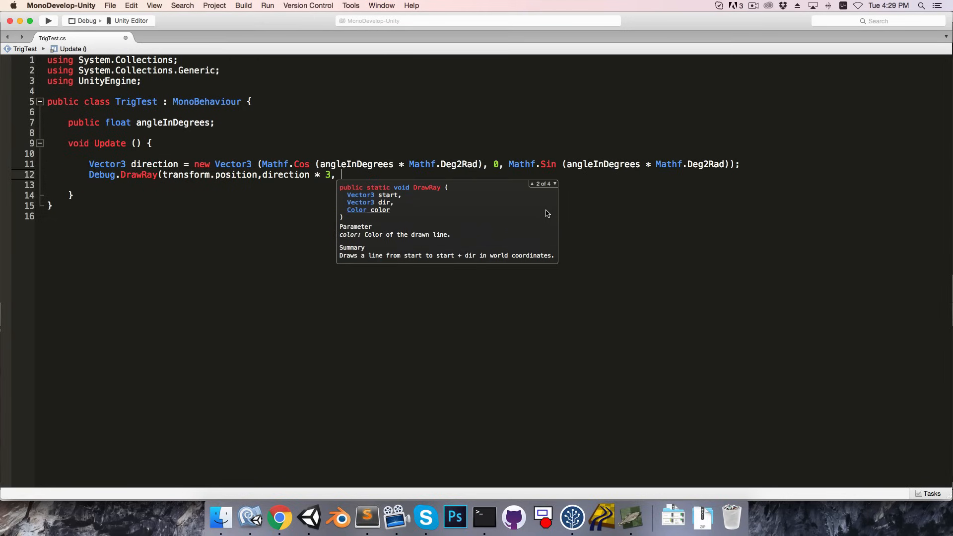
type("Color.green);")
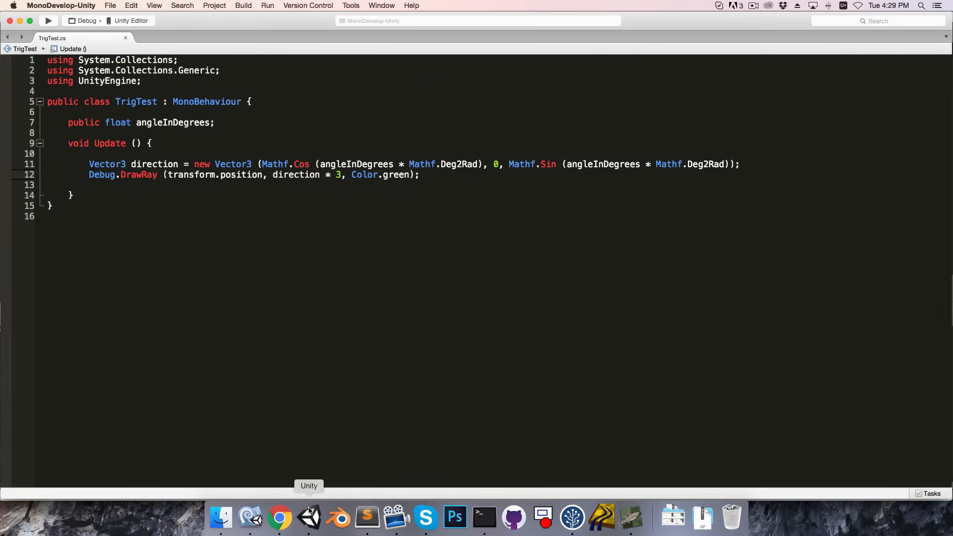
Play the scene in Unity, select Player to watch Angle In Degrees and its green ray, then stop.
left_click(309, 517)
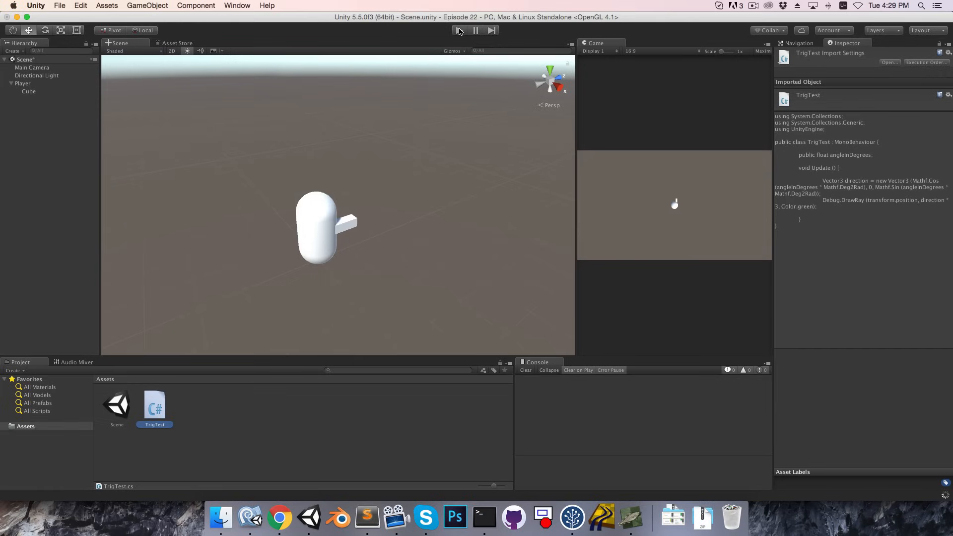
left_click(459, 29)
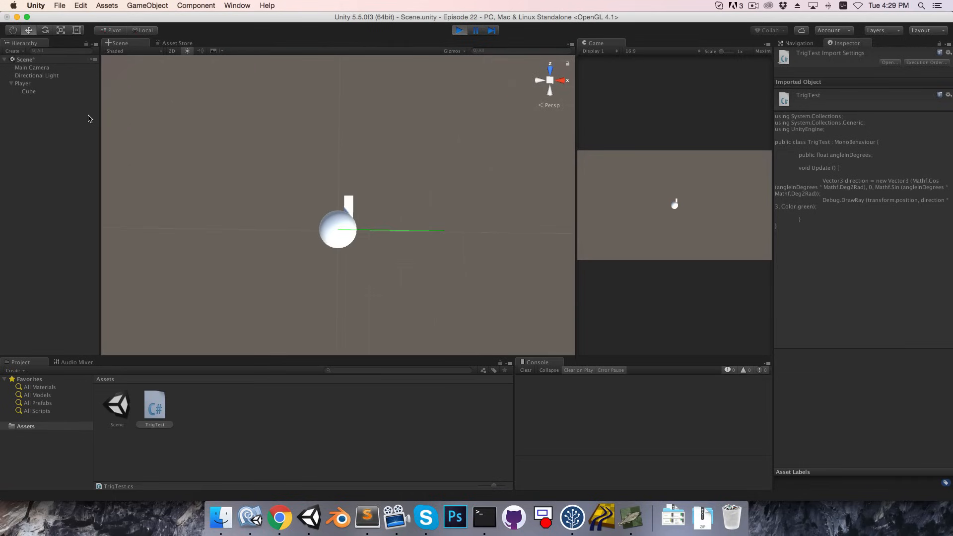
left_click(23, 84)
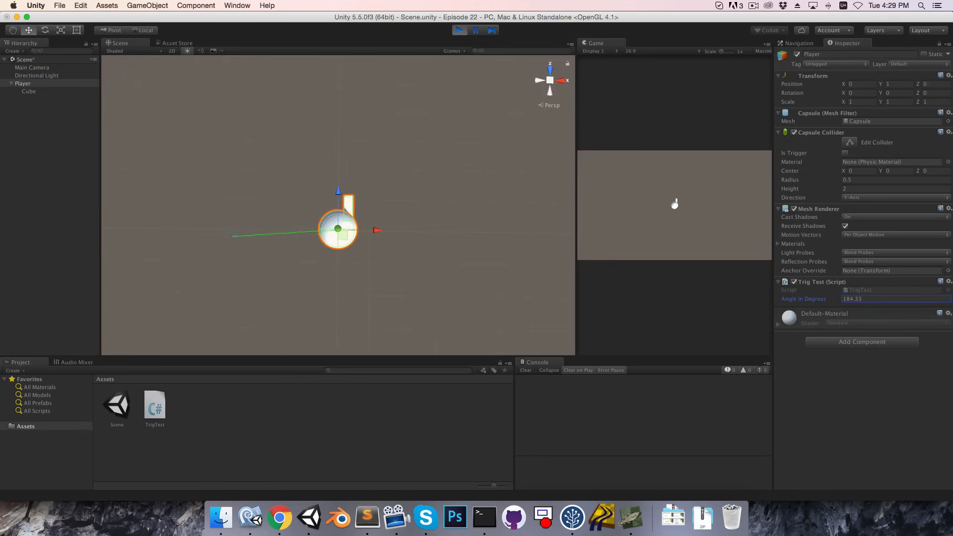
left_click(458, 30)
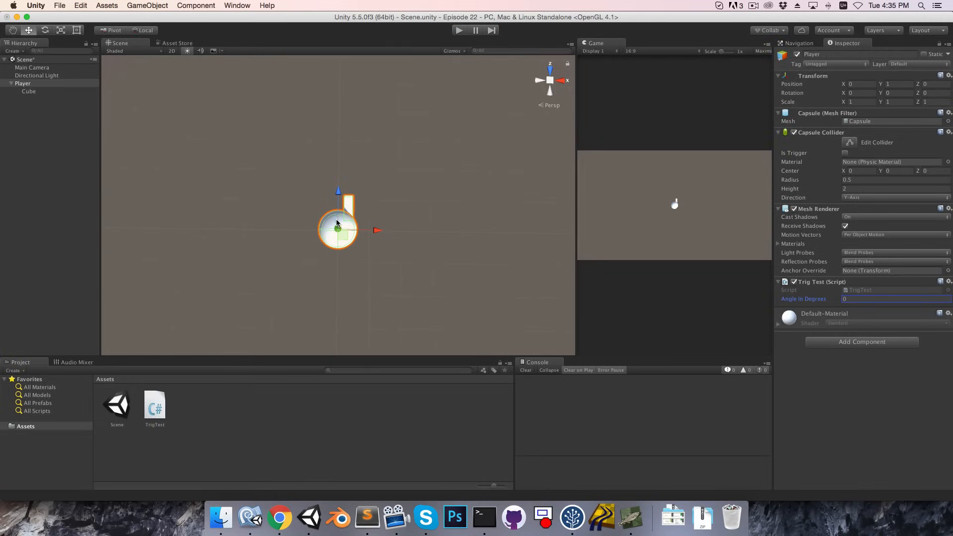
mouse_move(343, 150)
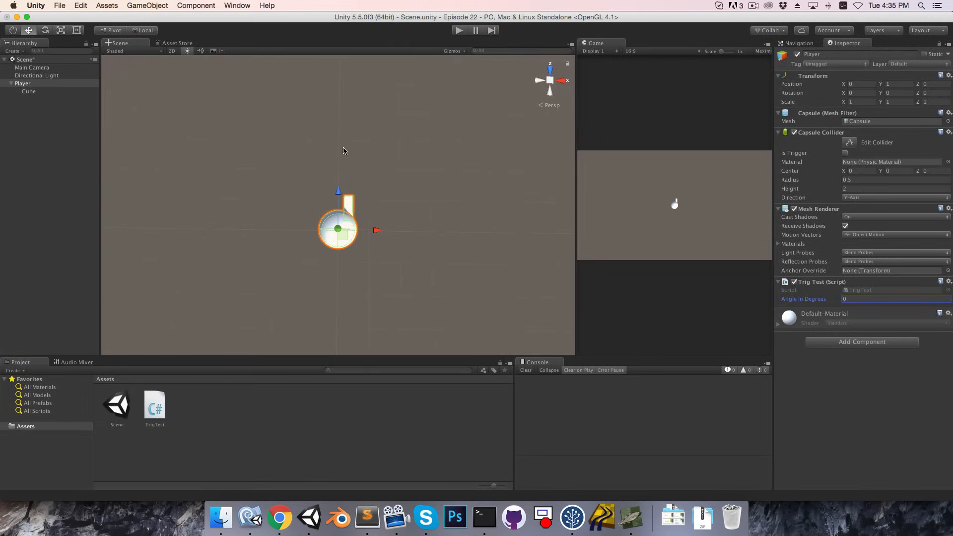
mouse_move(426, 205)
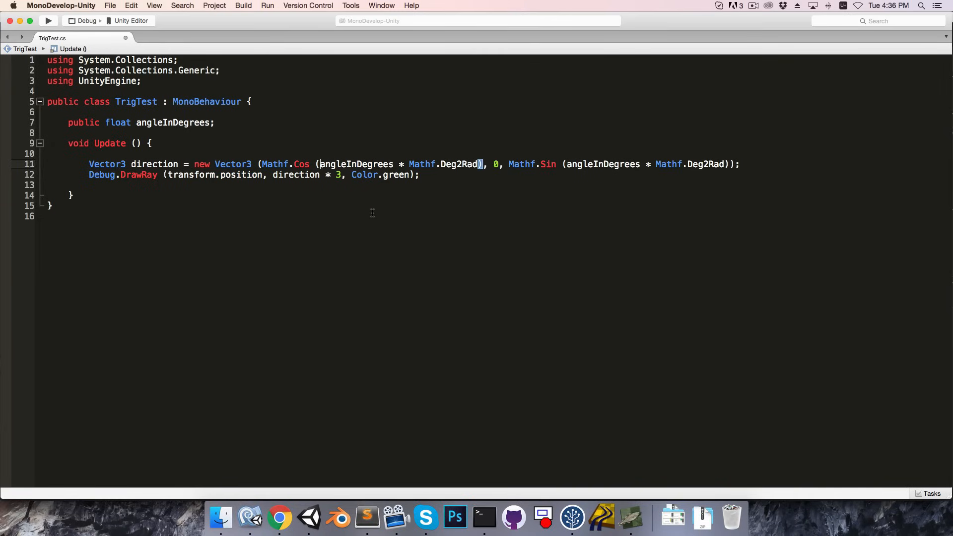
Replace the angle with (90-angleInDegrees) in both Mathf.Cos and Mathf.Sin.
type("(90-")
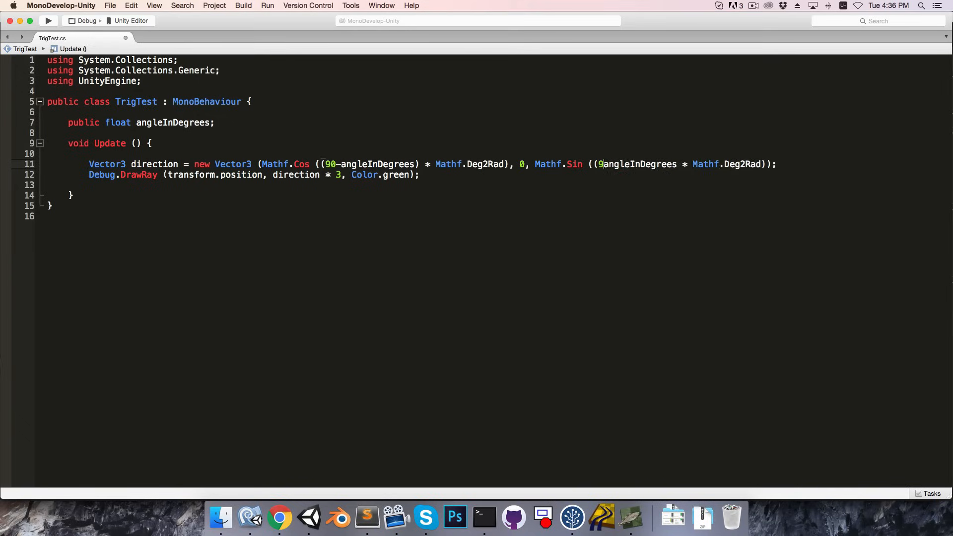
type("0-")
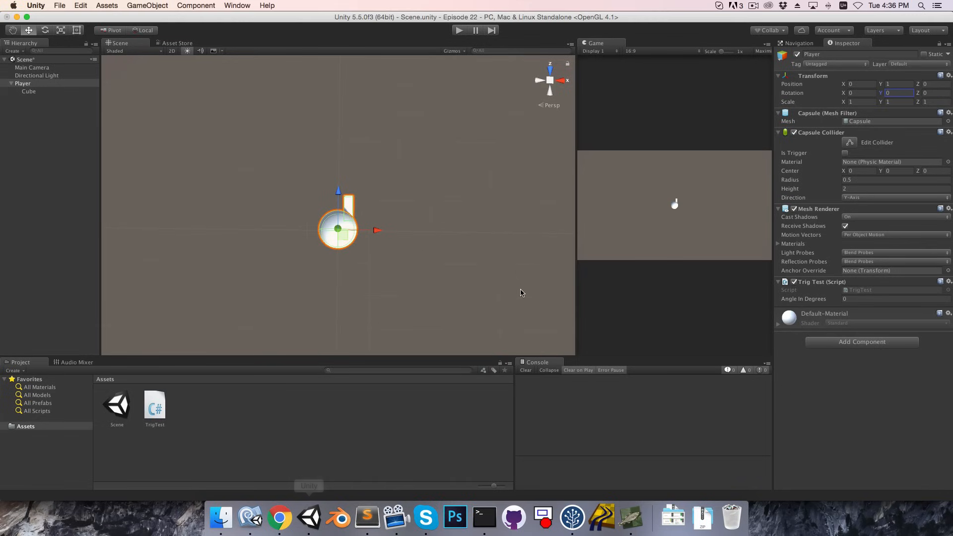
Play-test the scene with the angle at 64.33, then bring up TrigTest.cs in MonoDevelop.
left_click(459, 30)
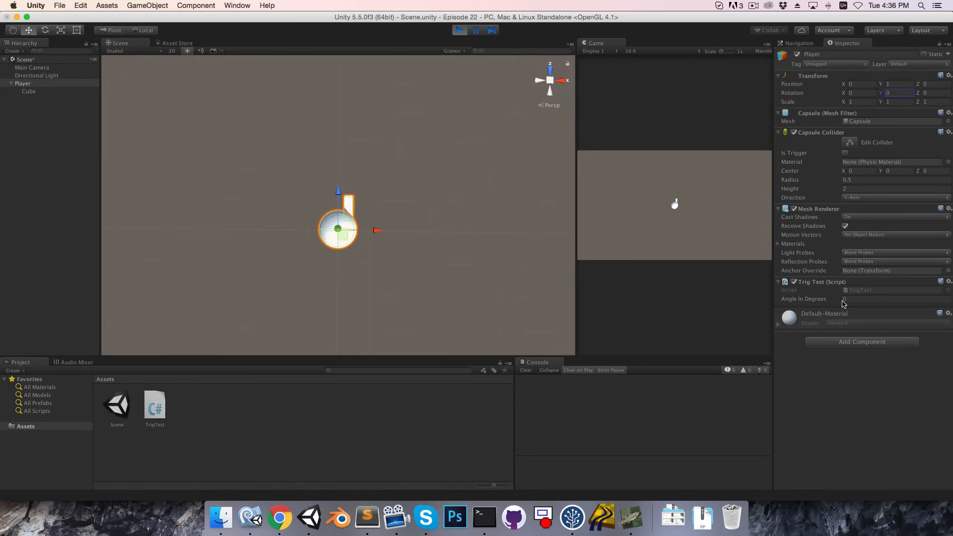
type("64.33")
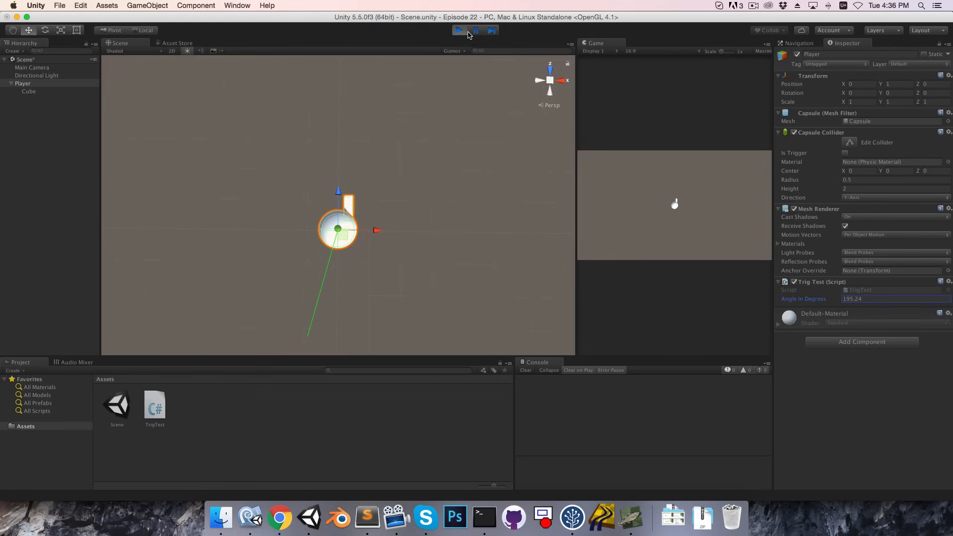
left_click(458, 30)
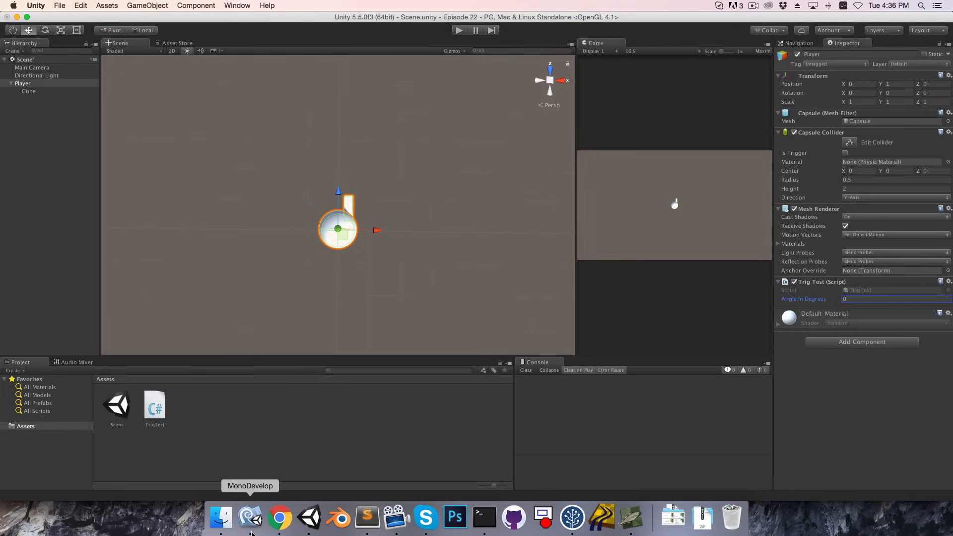
left_click(249, 517)
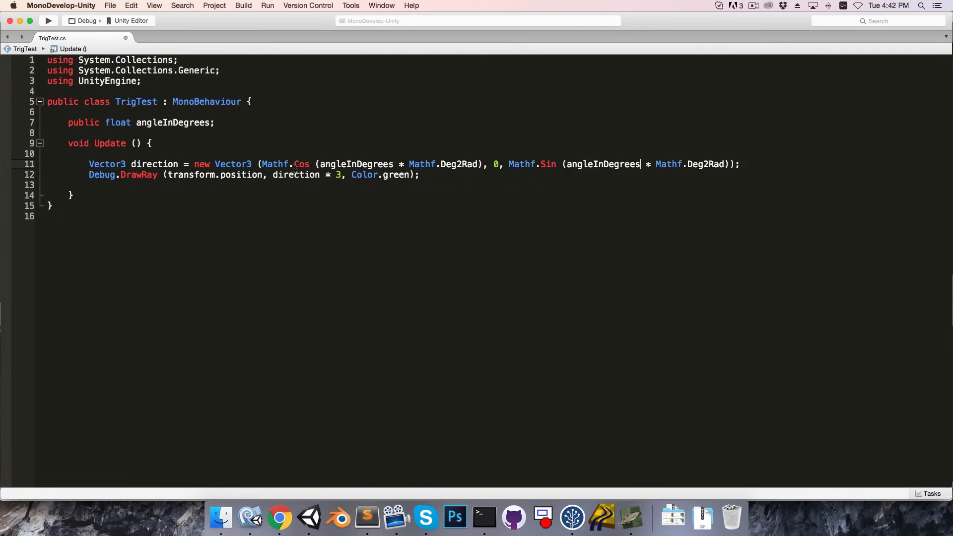
Replace Mathf.Cos with Sin and the second Mathf.Sin with Cos in the direction vector.
double_click(300, 164)
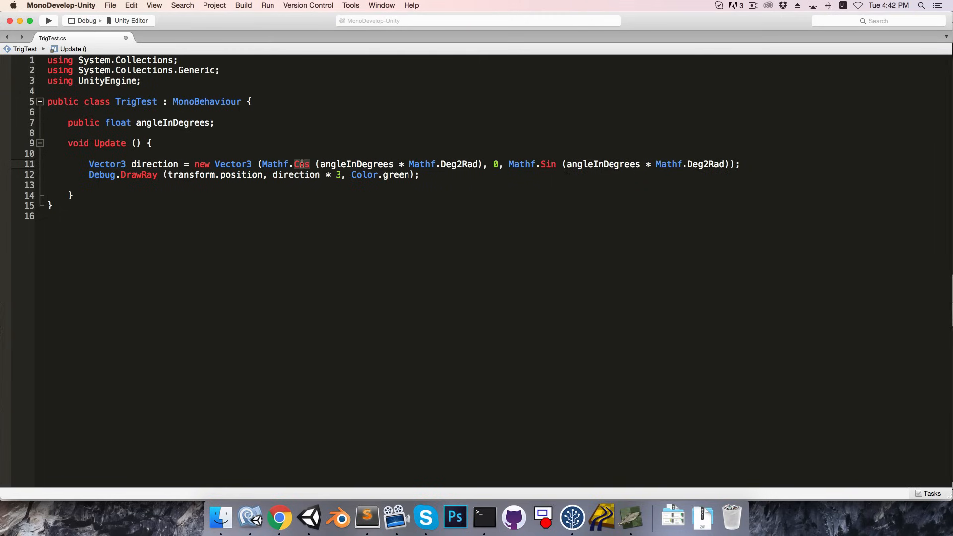
type("Sin")
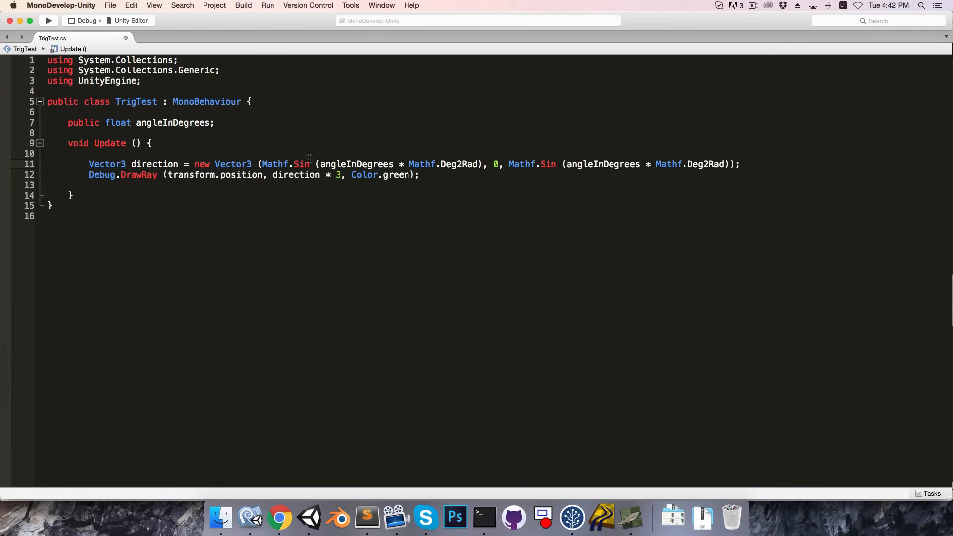
type("Cos")
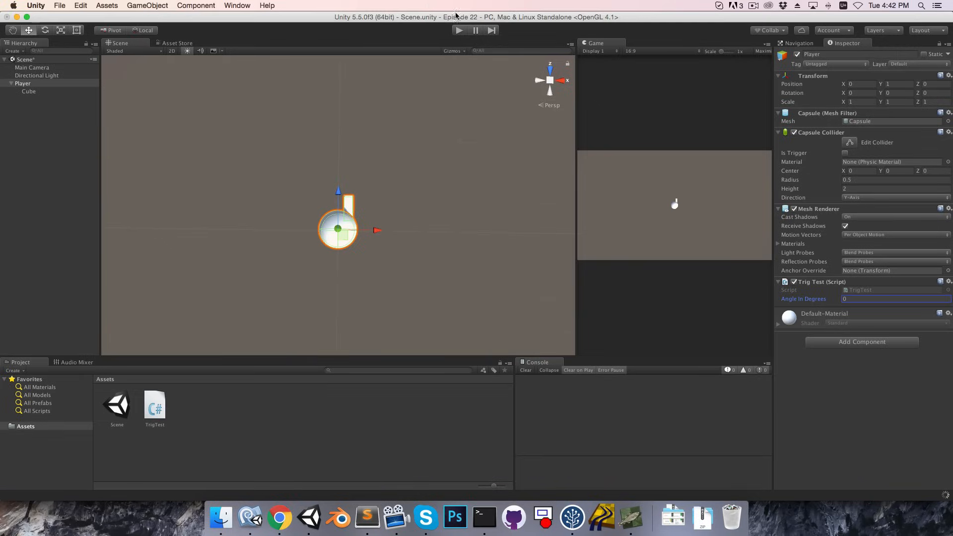
left_click(458, 31)
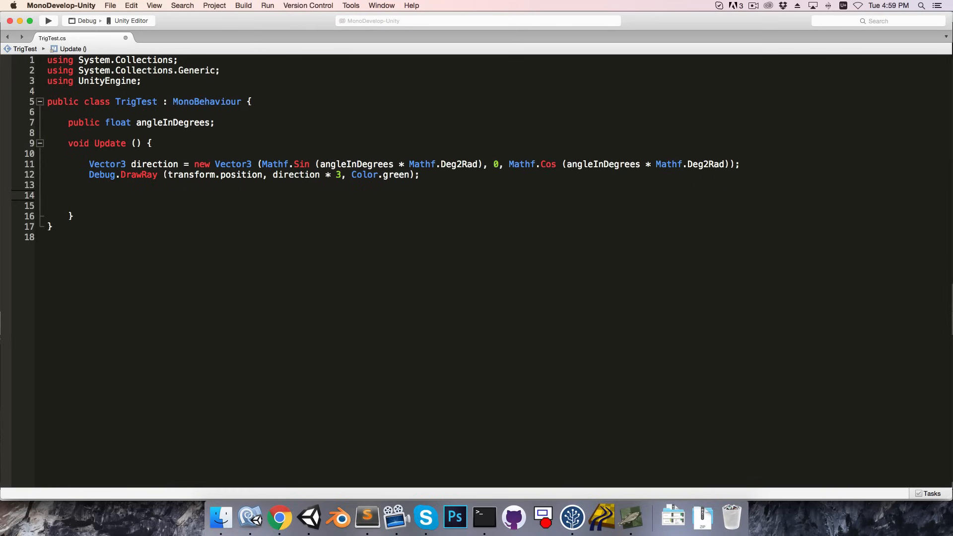
Declare inputDir as normalized Vector3 from GetAxisRaw Horizontal, 0, and Vertical.
type("Vector3 inp")
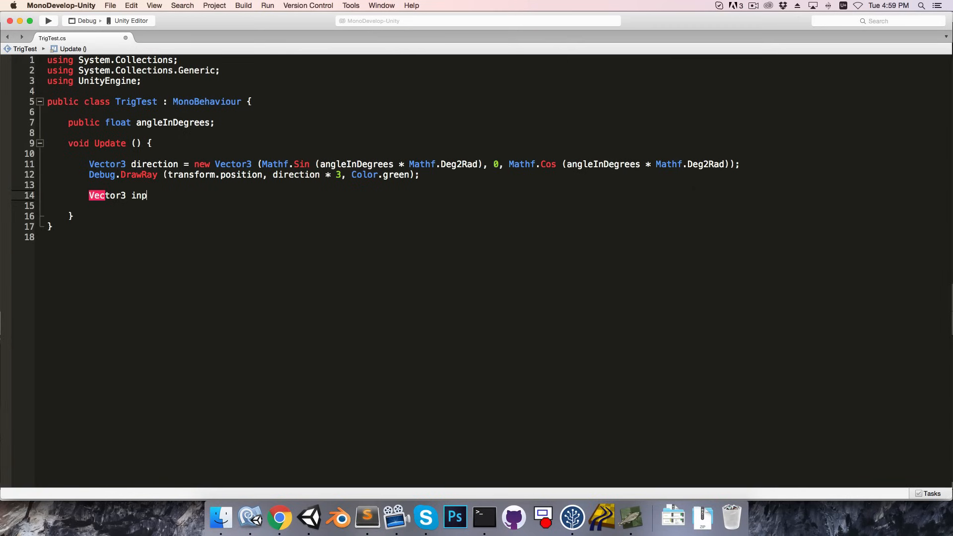
type("utDir = new")
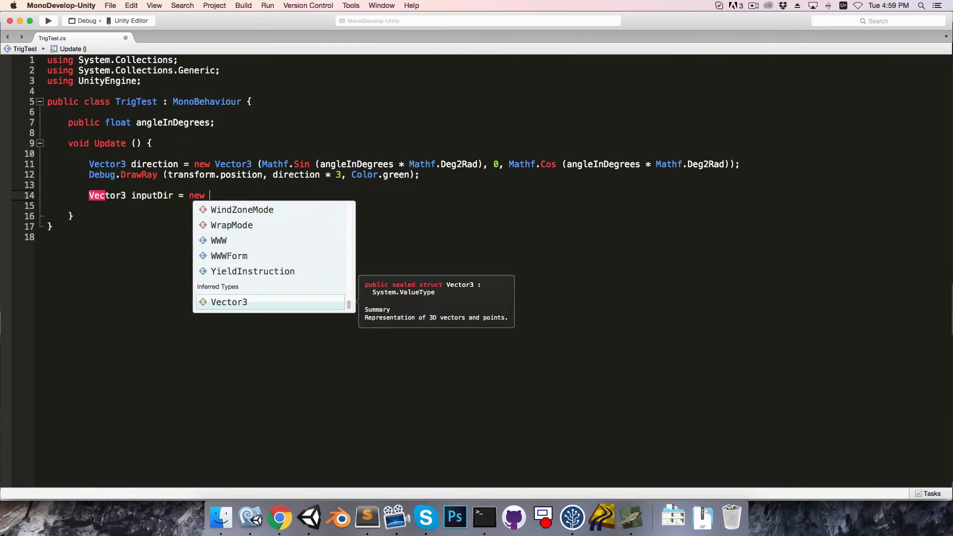
type("Vector3(")
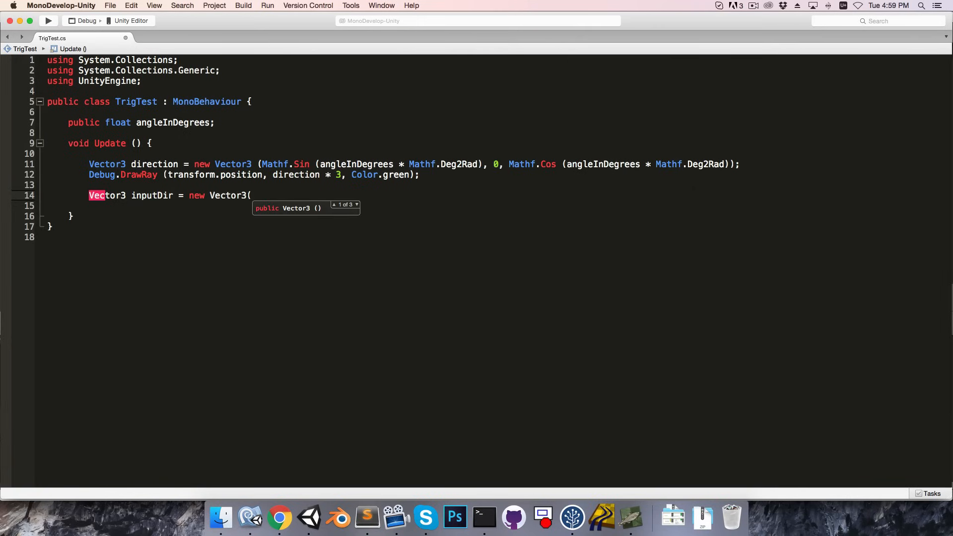
type("Input.getAxisRaw(\"Horizo")
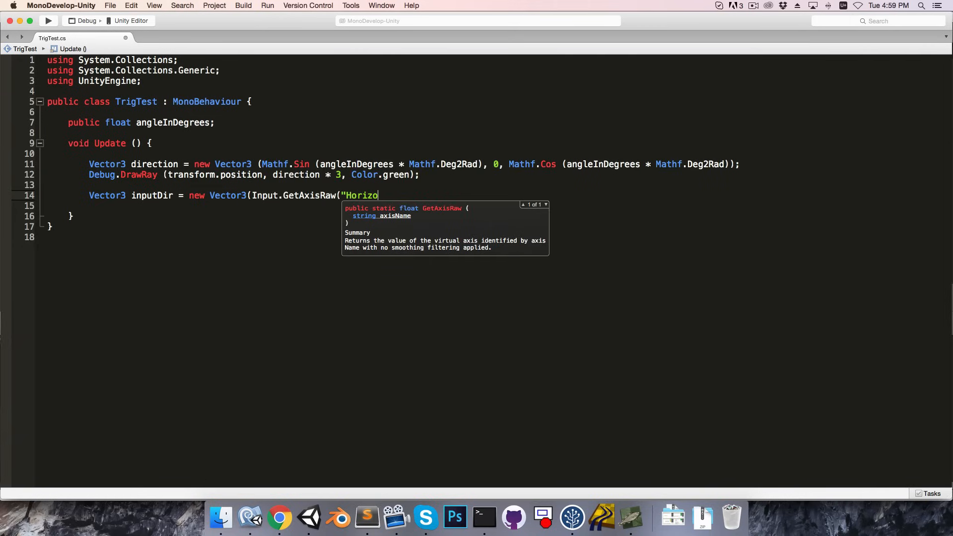
type("ntal\"),")
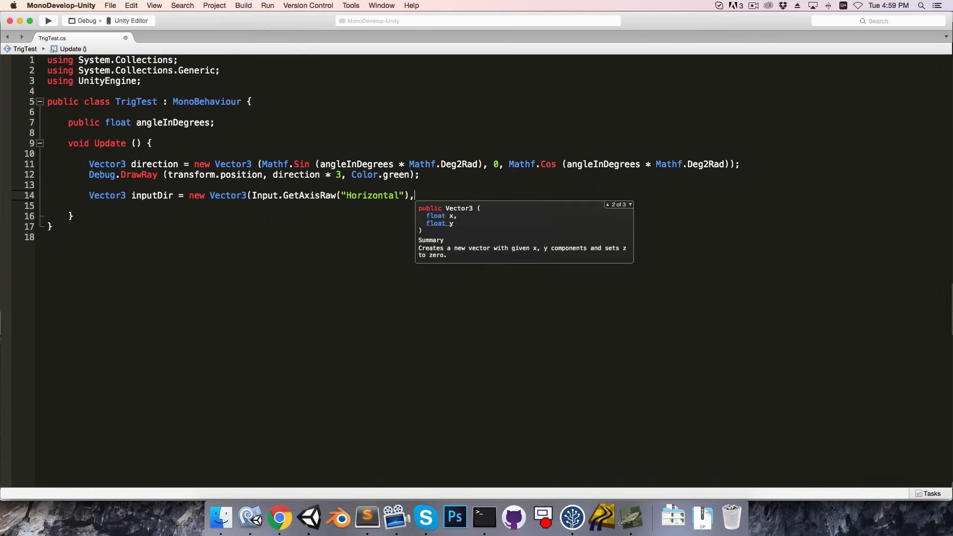
type("0,")
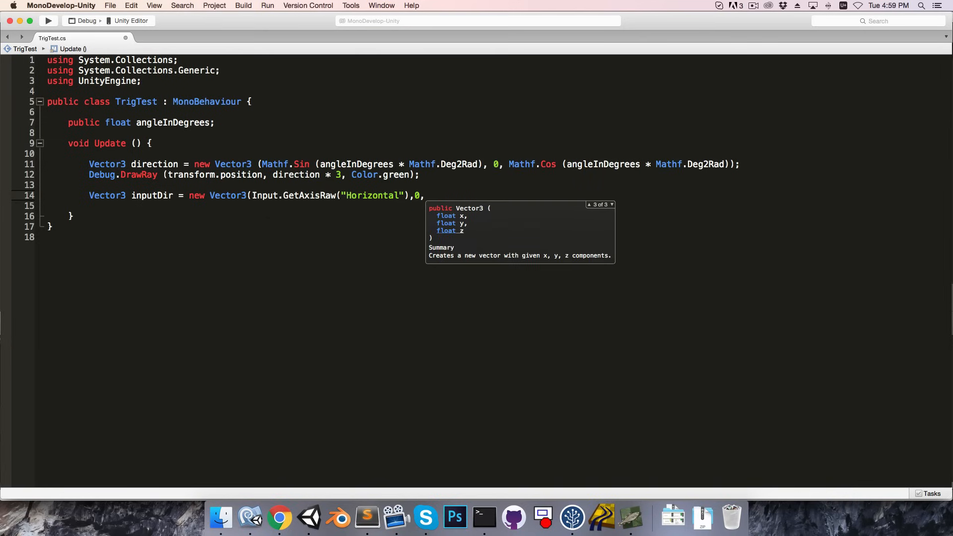
type("Input.getAxisRaw(\"Verti")
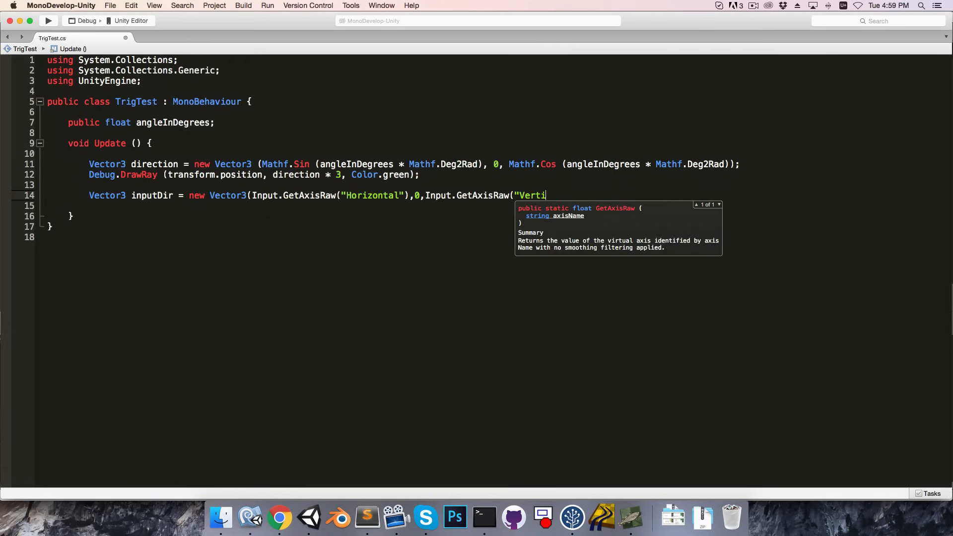
type("cal\"))")
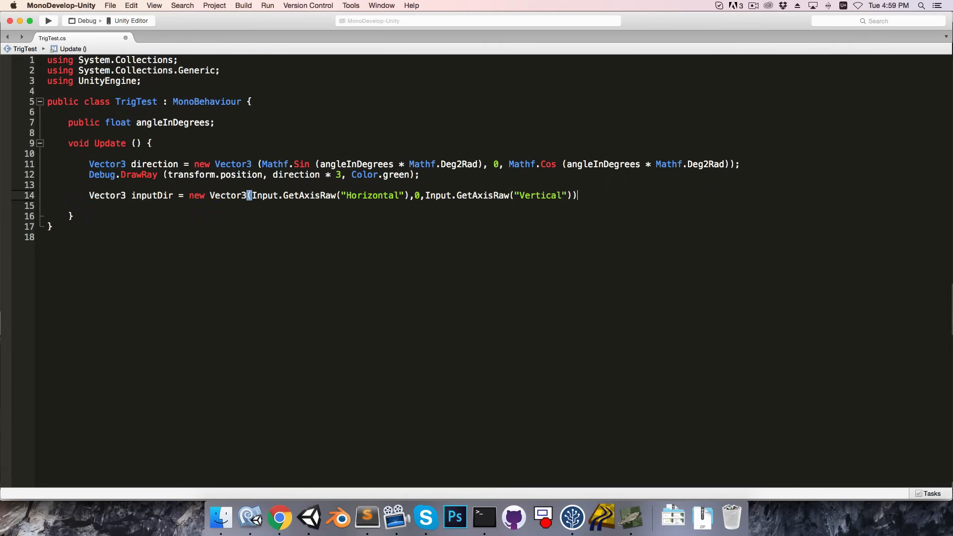
type(".normalized;")
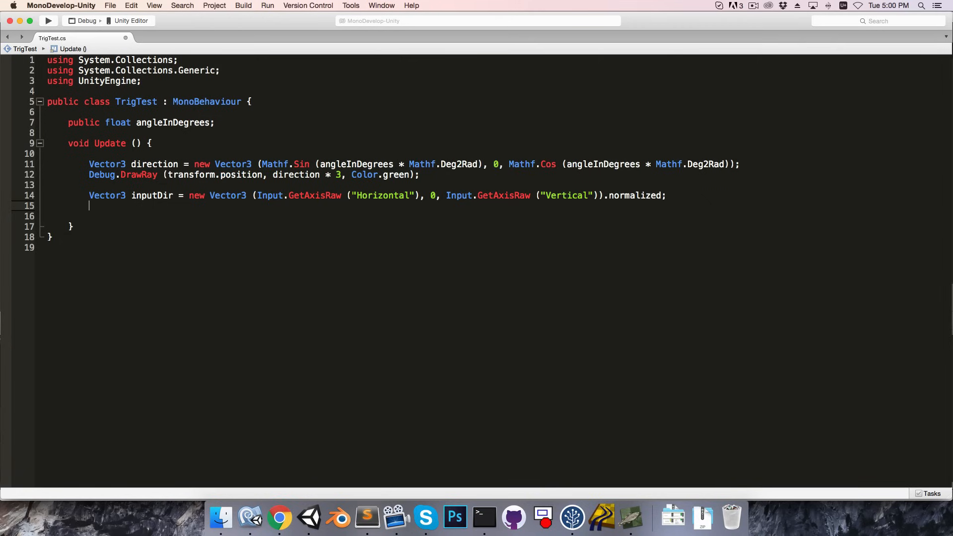
Add transform.Translate(inputDir * Time.deltaTime * 5, Space.World) to Update.
type("transform.Translate(")
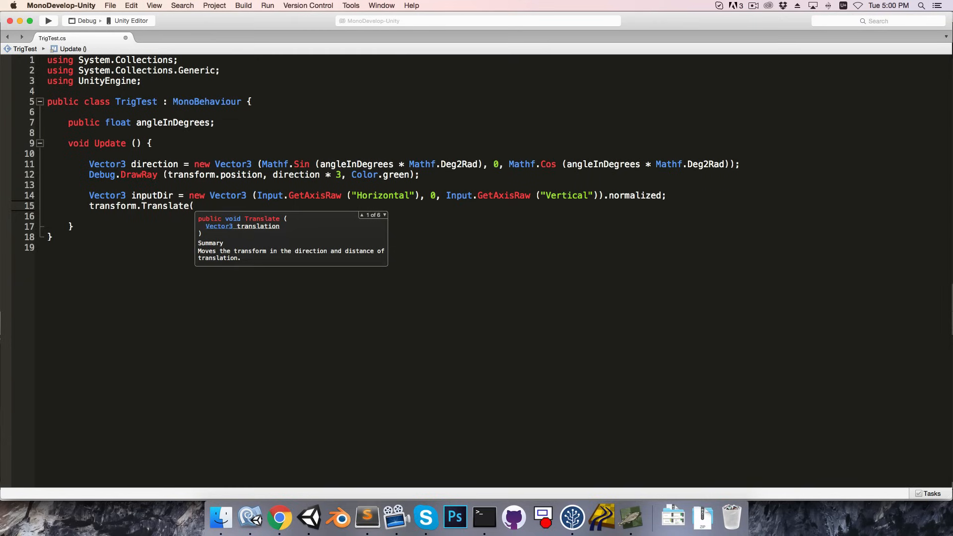
type("inputDir")
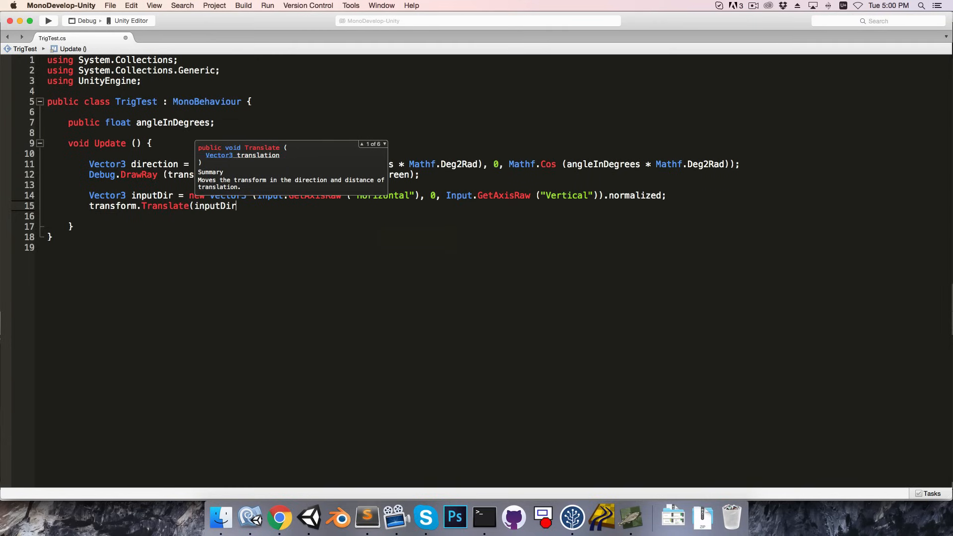
type("* Time.deltaTime * 5")
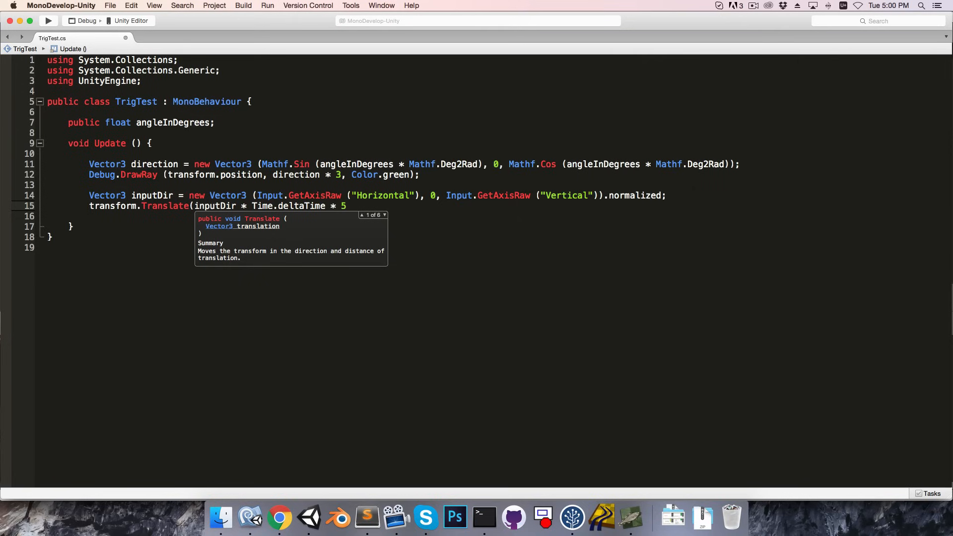
type(",Space.World);")
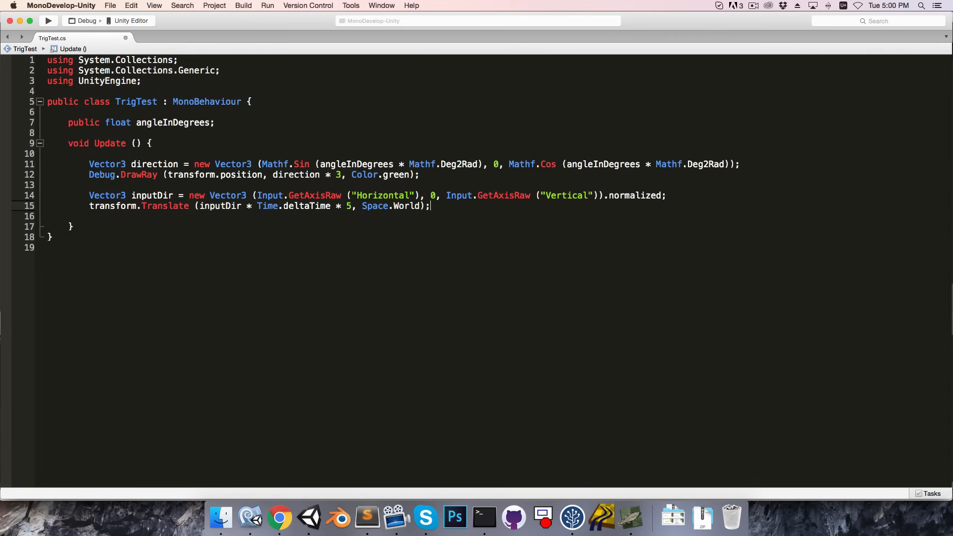
mouse_move(308, 517)
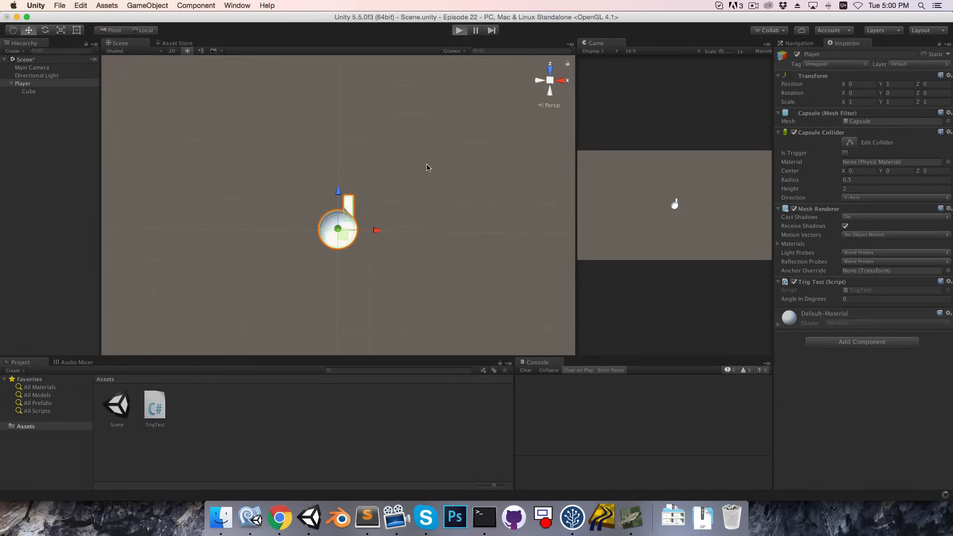
Play-test the moving Player in Unity, then stop Play mode.
left_click(458, 30)
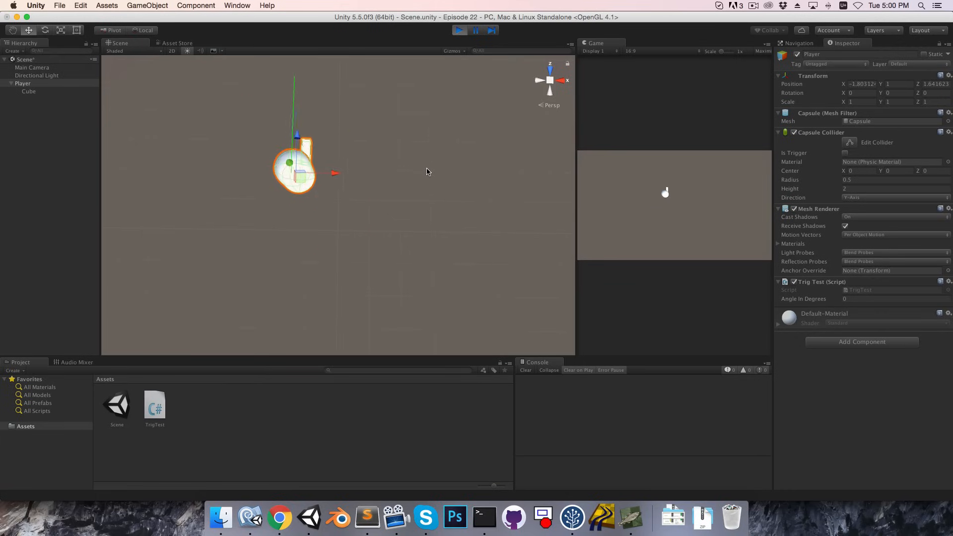
left_click_drag(295, 167, 338, 254)
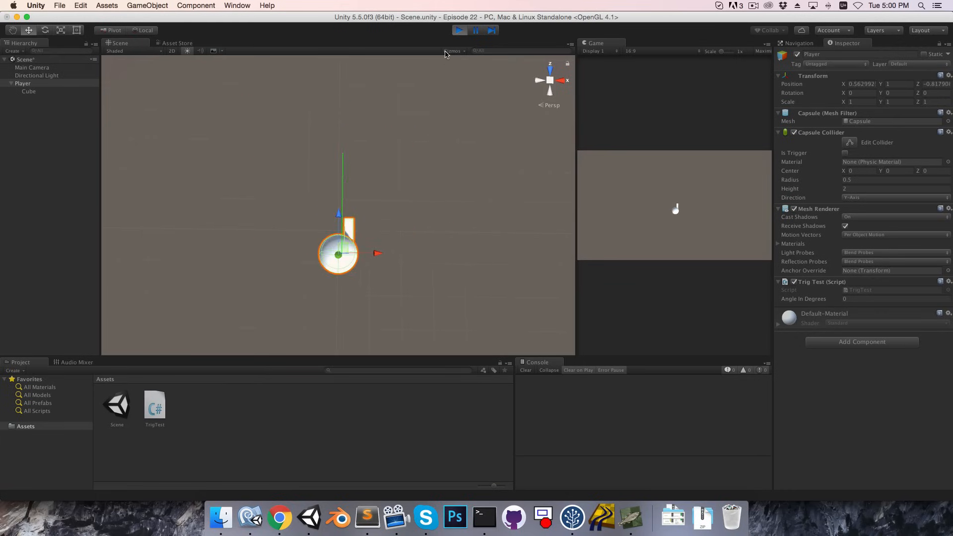
left_click(459, 30)
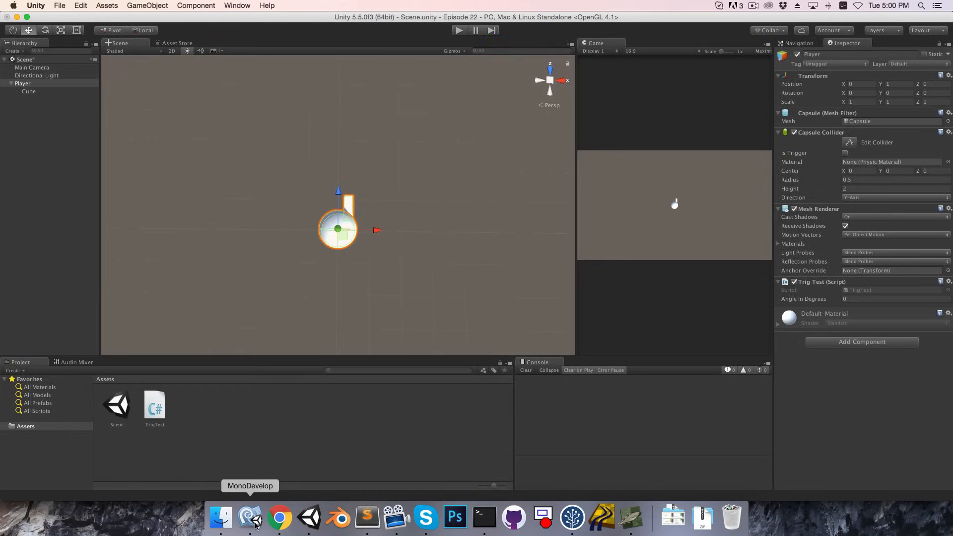
Add float inputAngle = Mathf.Atan2(inputDir.z, inputDir.x) * Mathf.Rad2Deg to TrigTest.
left_click(250, 517)
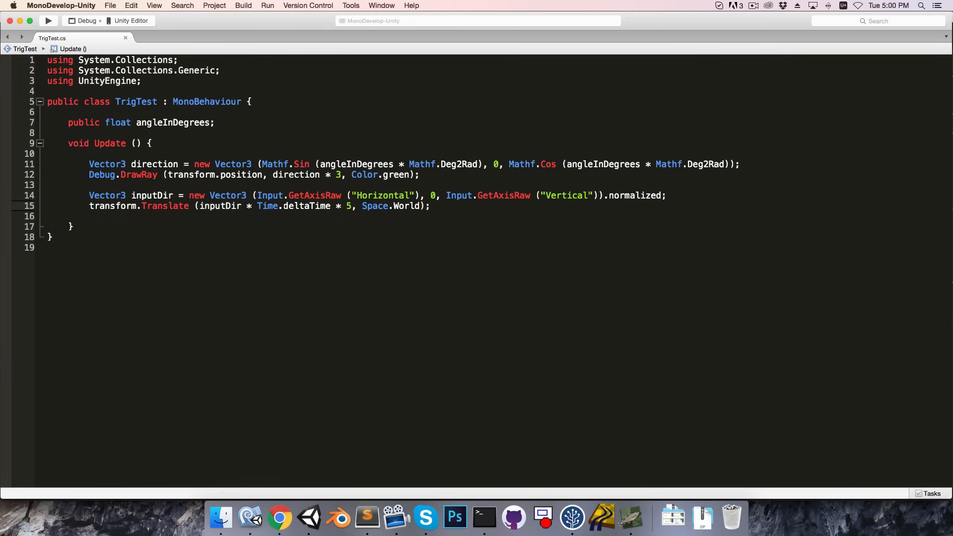
type("float inputAng")
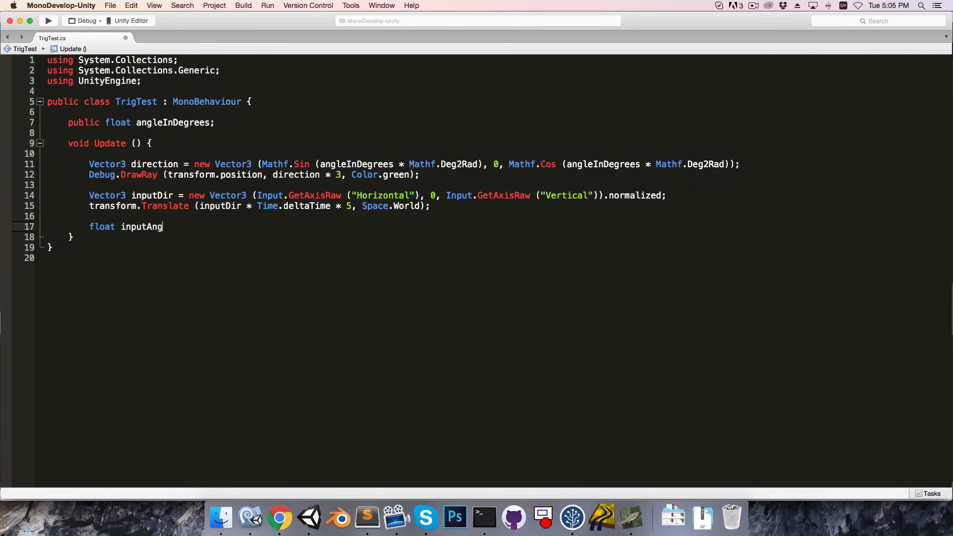
type("le = Math")
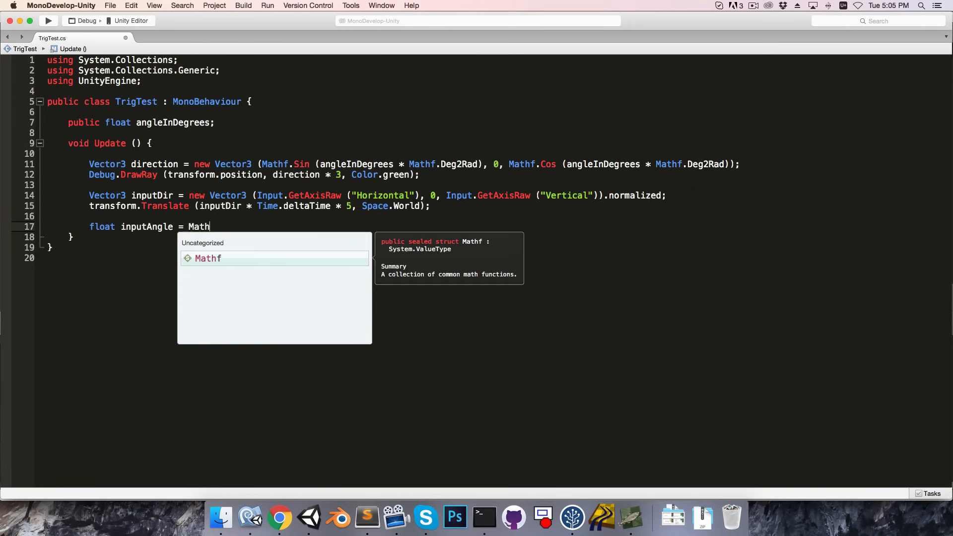
type("f.Atan2")
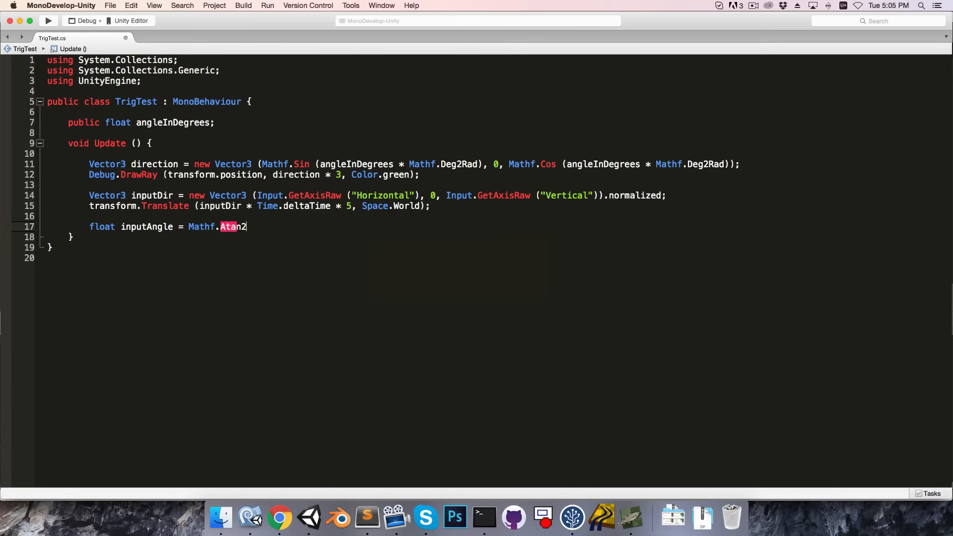
type("(")
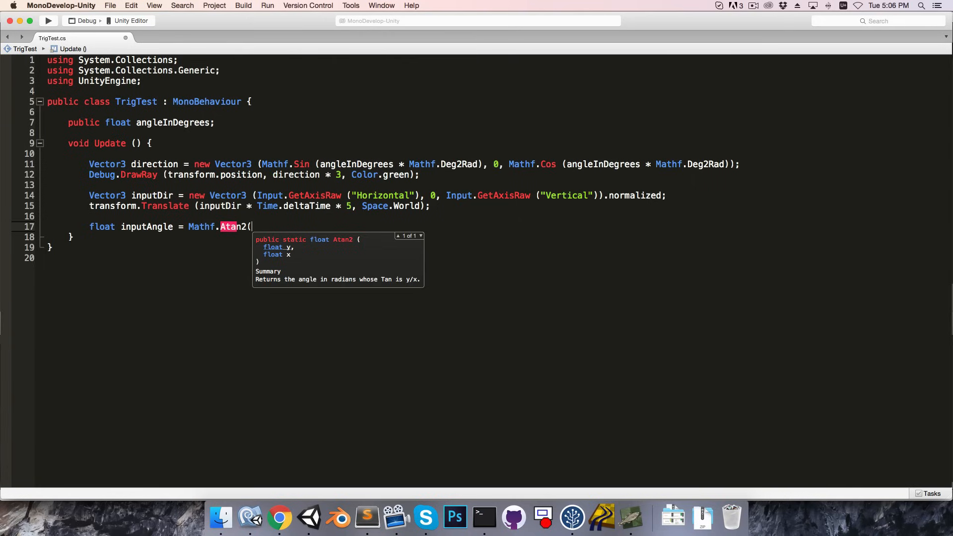
type("inputDir.z")
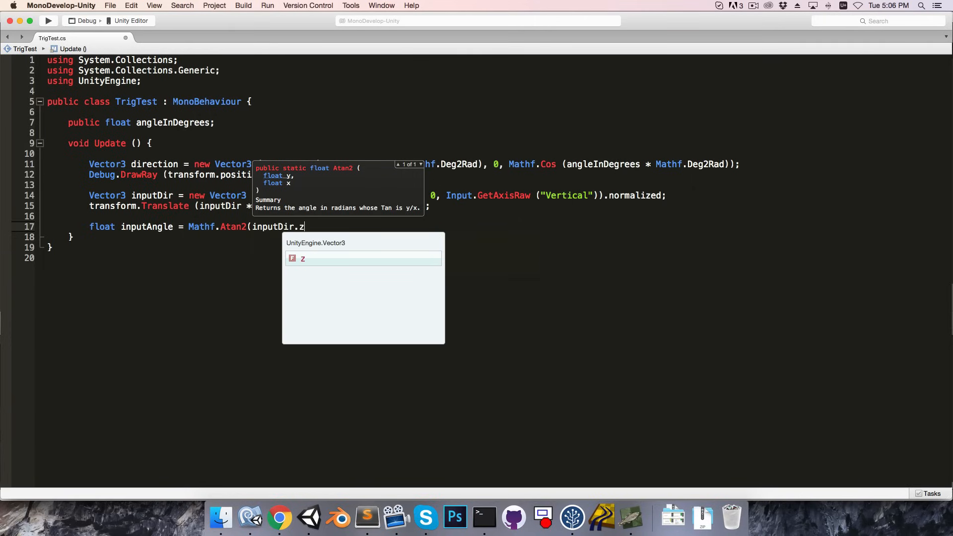
type(",input")
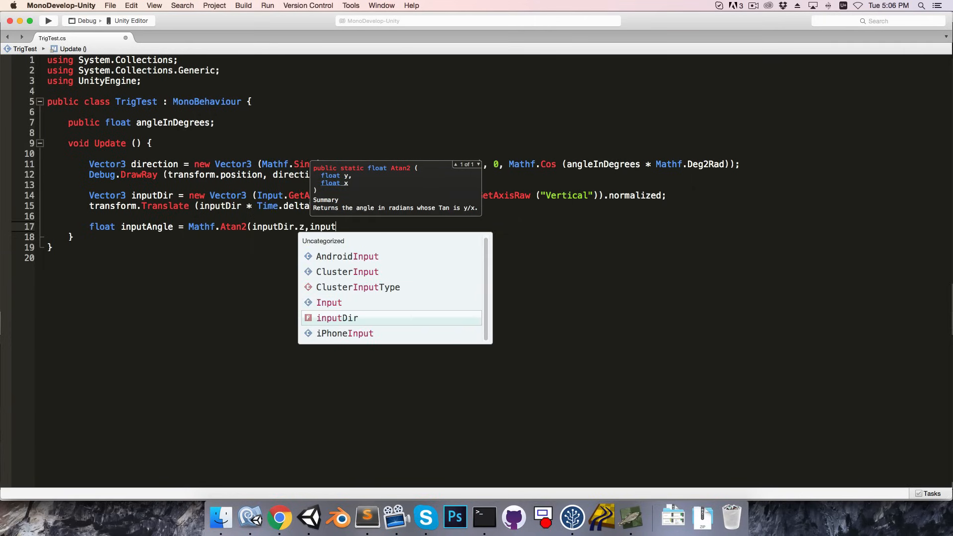
type("Dir.x)")
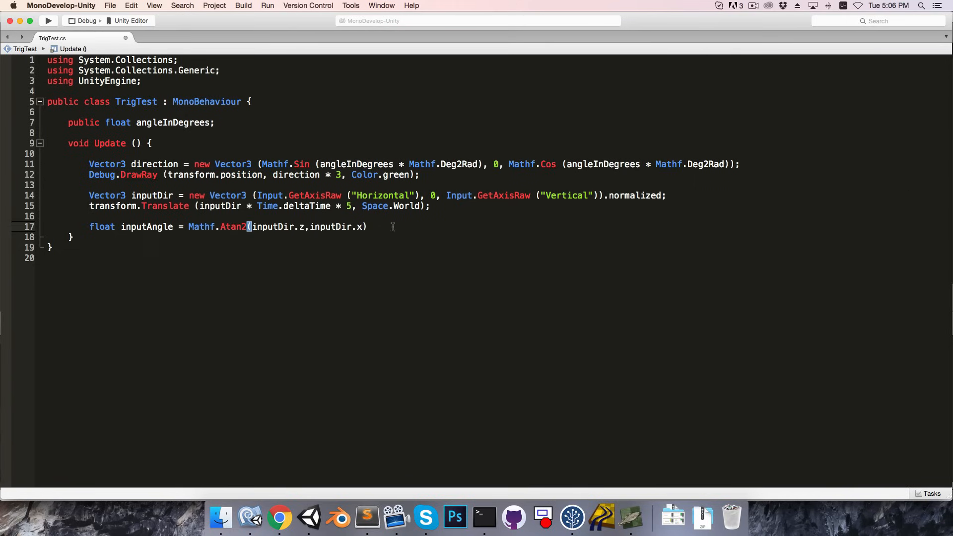
type("*")
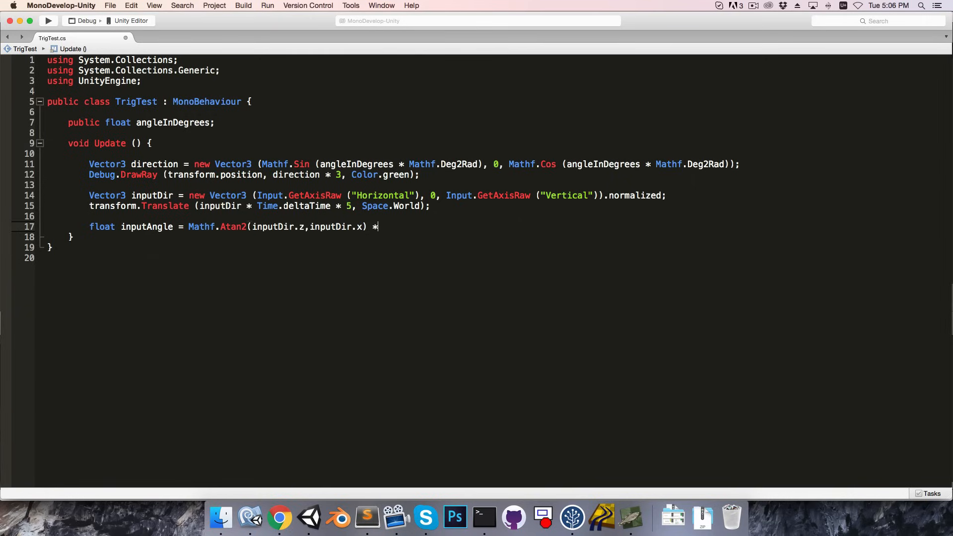
type("Mathf")
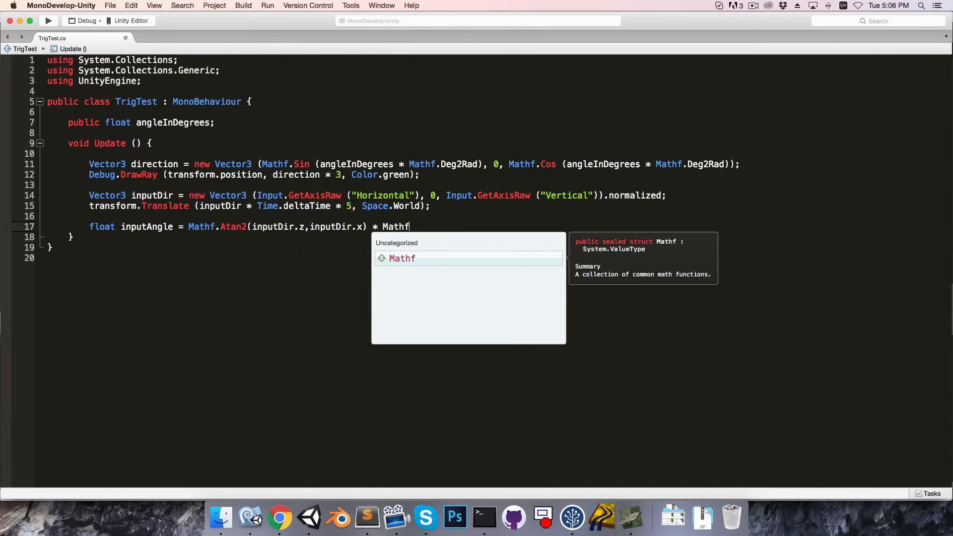
type(".ra")
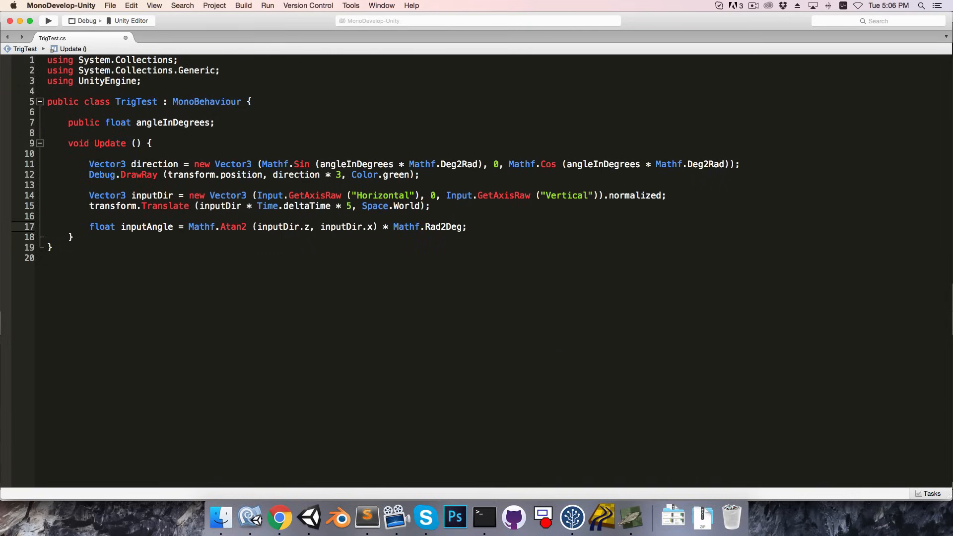
Add the line transform.eulerAngles = Vector3.up * inputAngle; to Update.
type("transform")
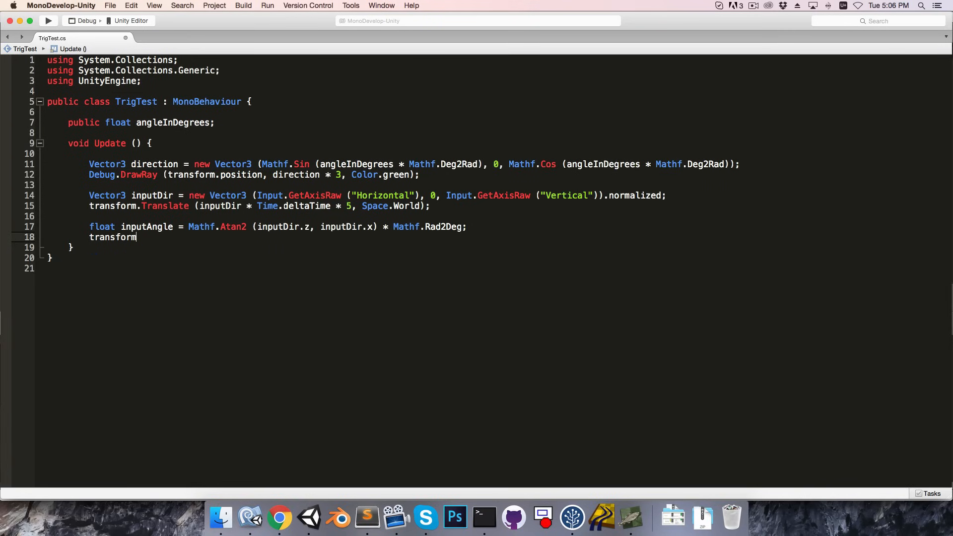
type(".eulerAngles =")
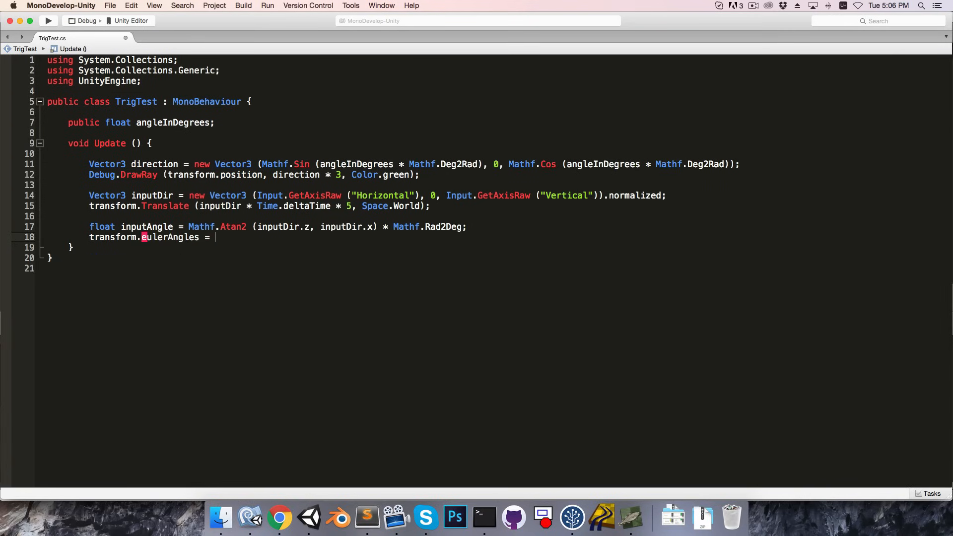
type("Vector3.up *")
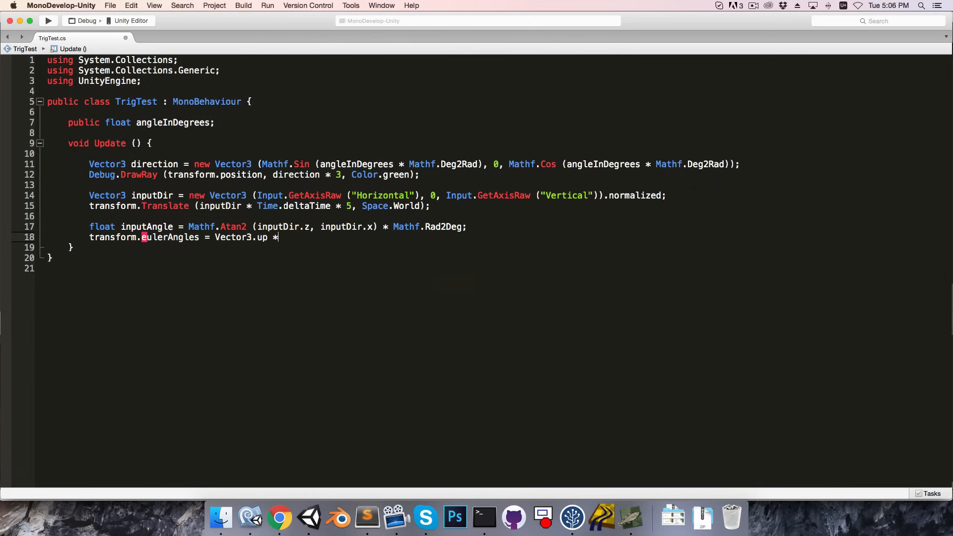
type("inputAngle;")
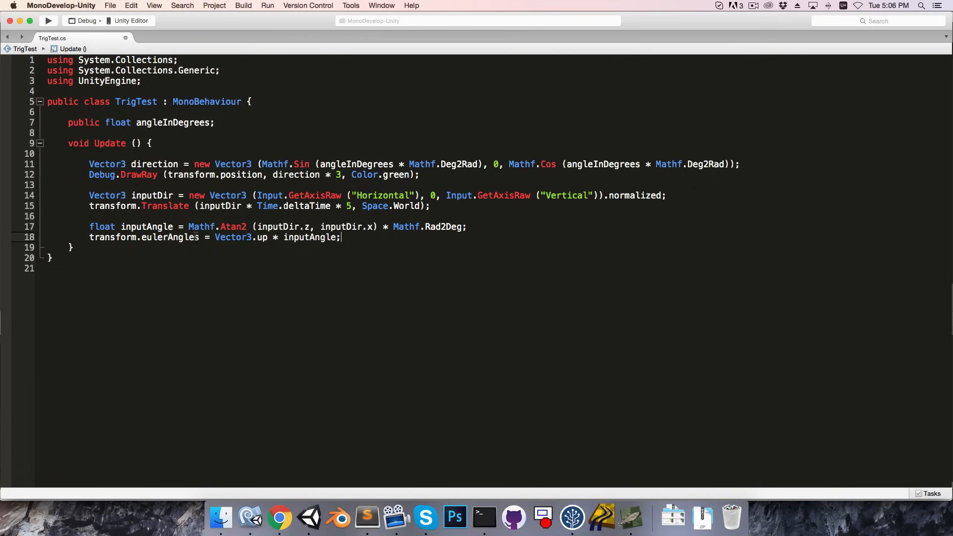
mouse_move(353, 243)
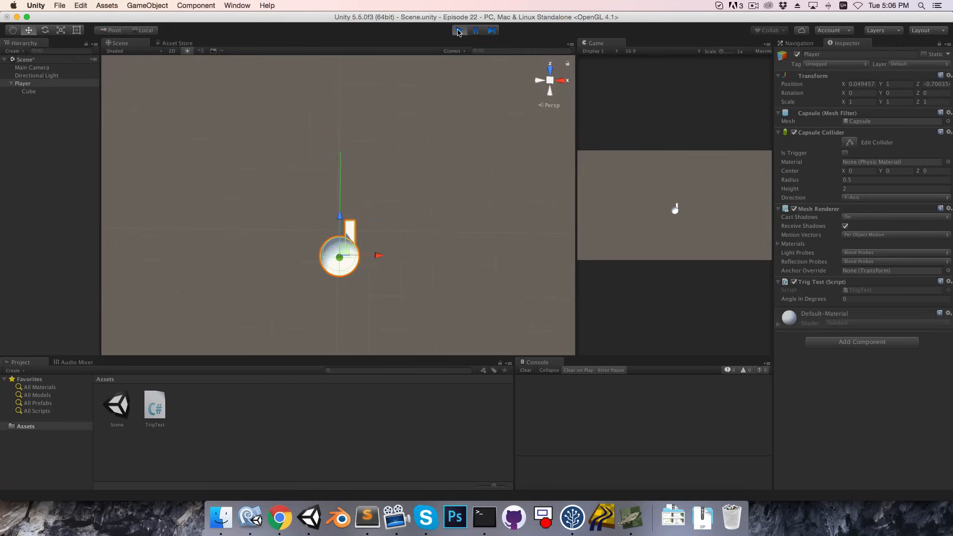
Stop Play mode so the Player's transform resets to zero.
left_click(459, 30)
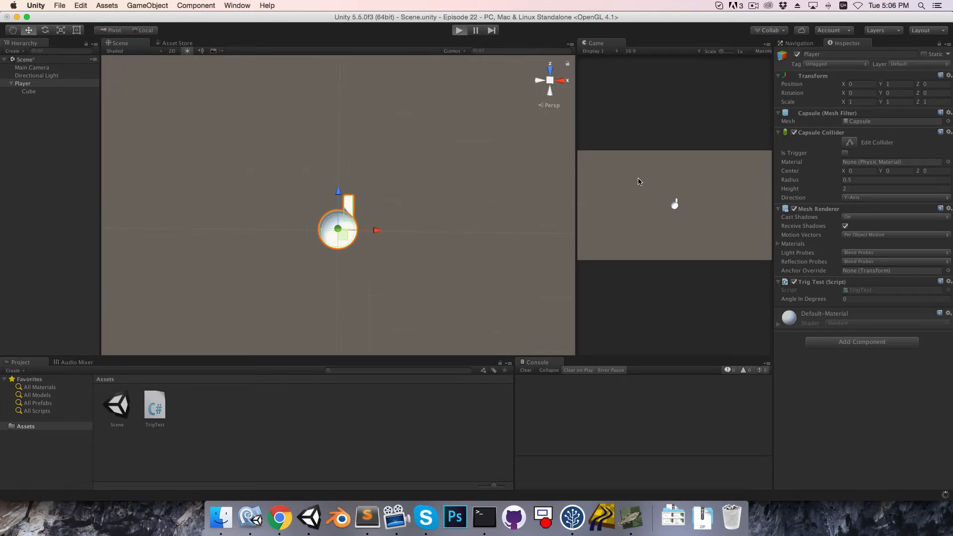
left_click(458, 30)
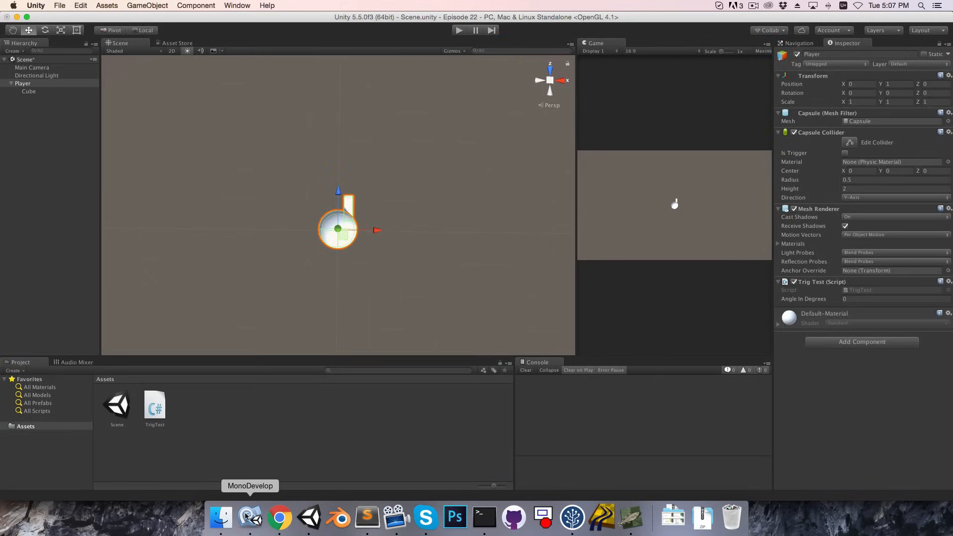
Reorder the Atan2 arguments to inputDir.x, inputDir.z, then Play-test the rotation in Unity.
left_click(250, 517)
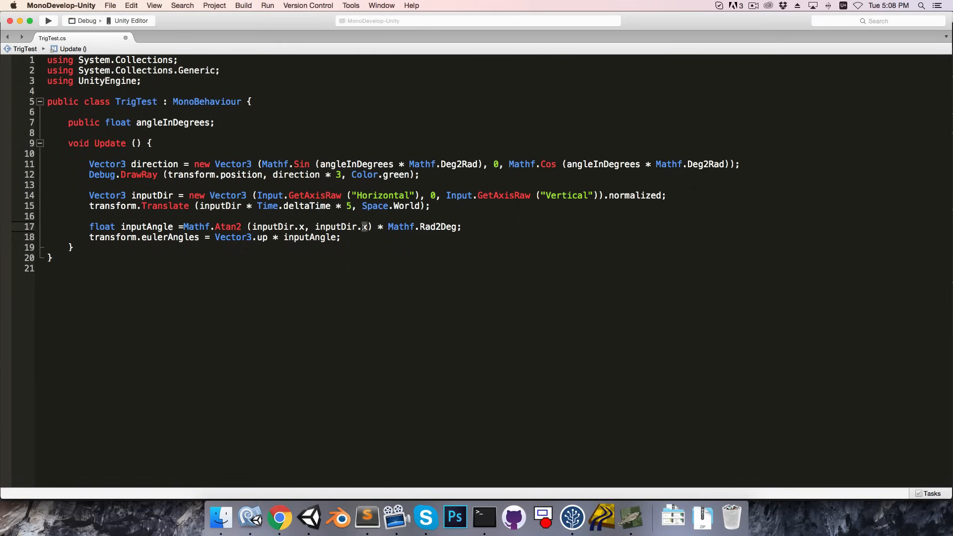
left_click(308, 518)
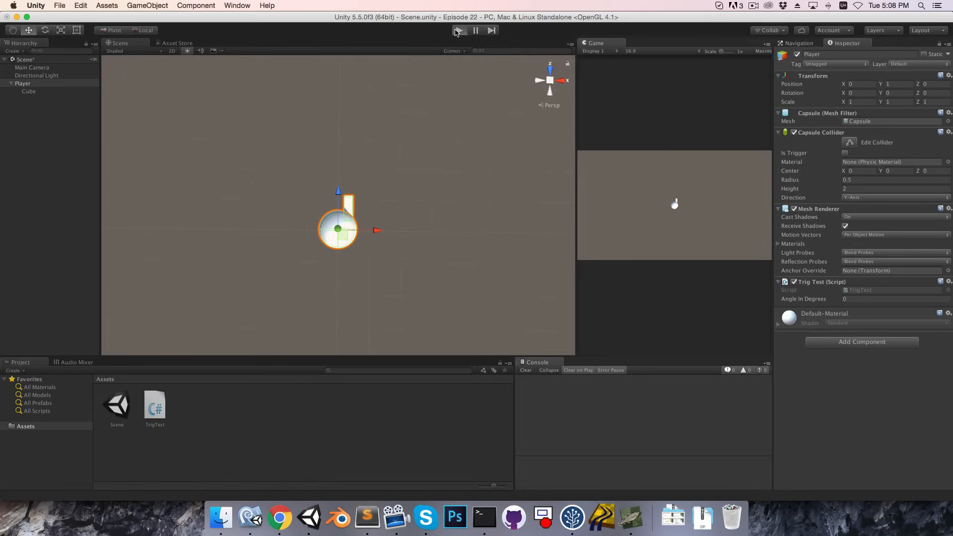
left_click(458, 30)
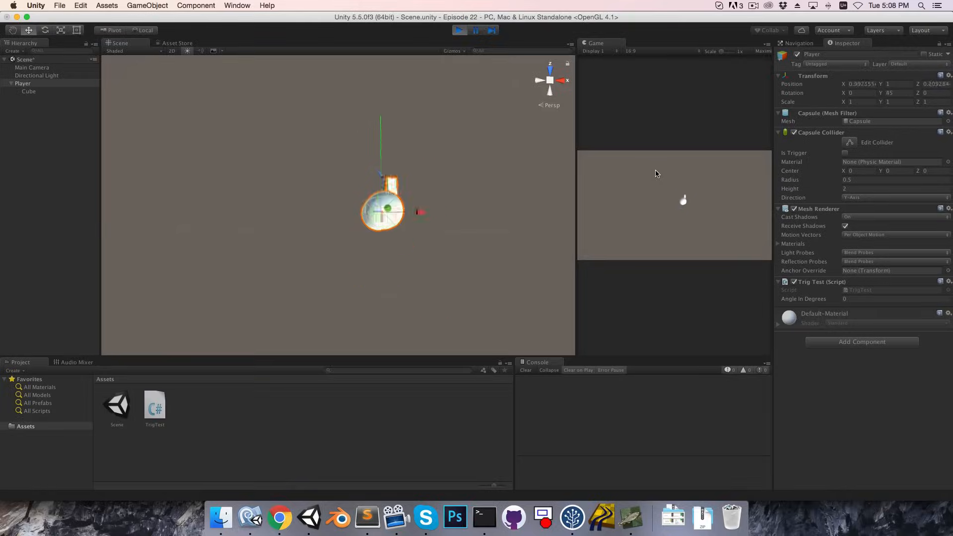
left_click(459, 30)
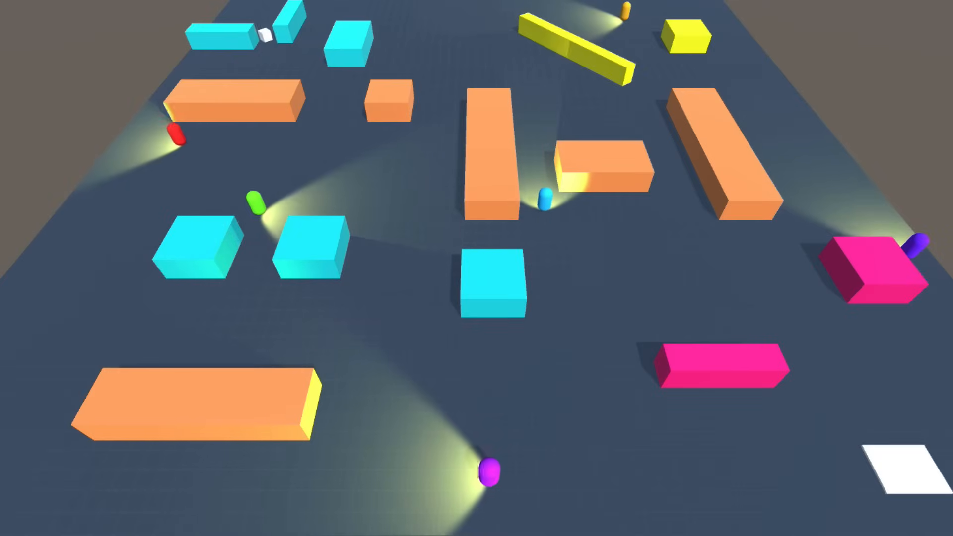